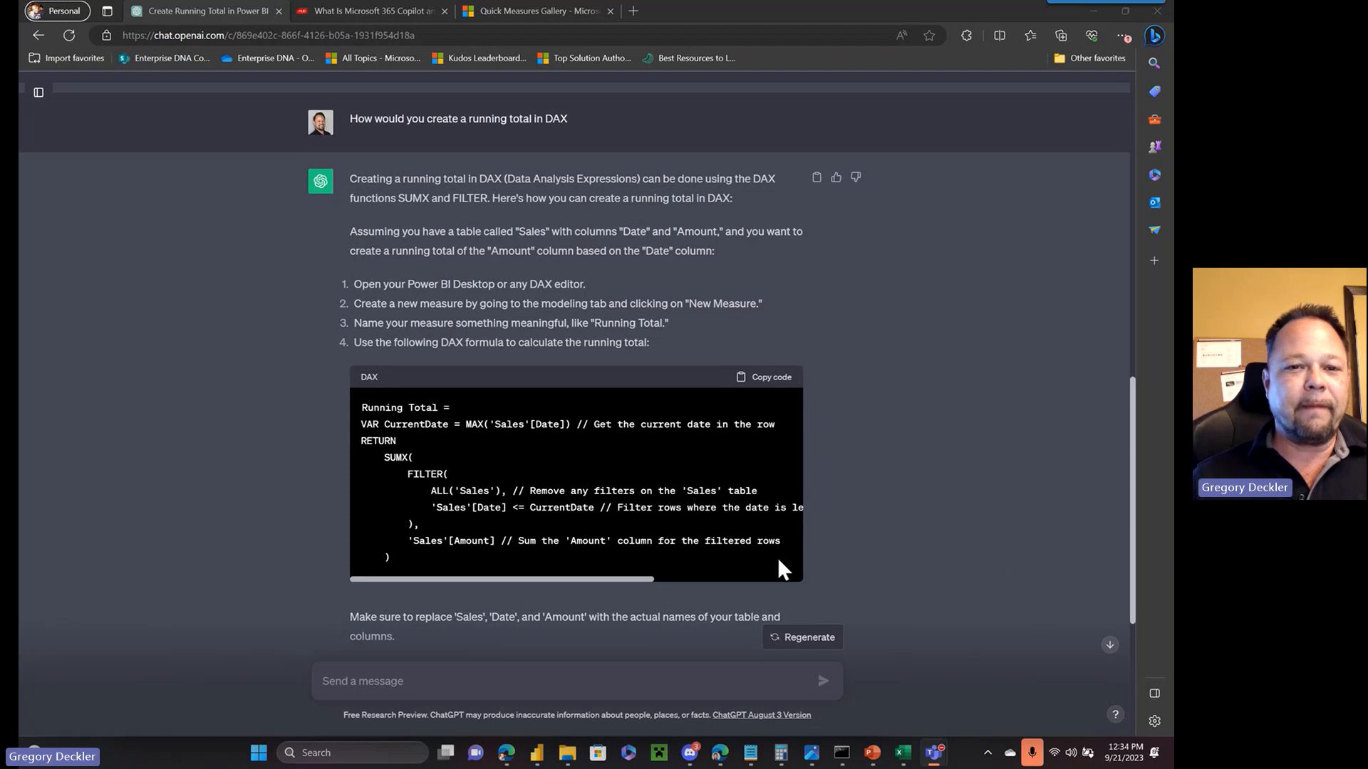
Step: Show the Power BI Community Quick Measures Gallery of recently posted measures
{"action": "left_click", "coordinate": [541, 12]}
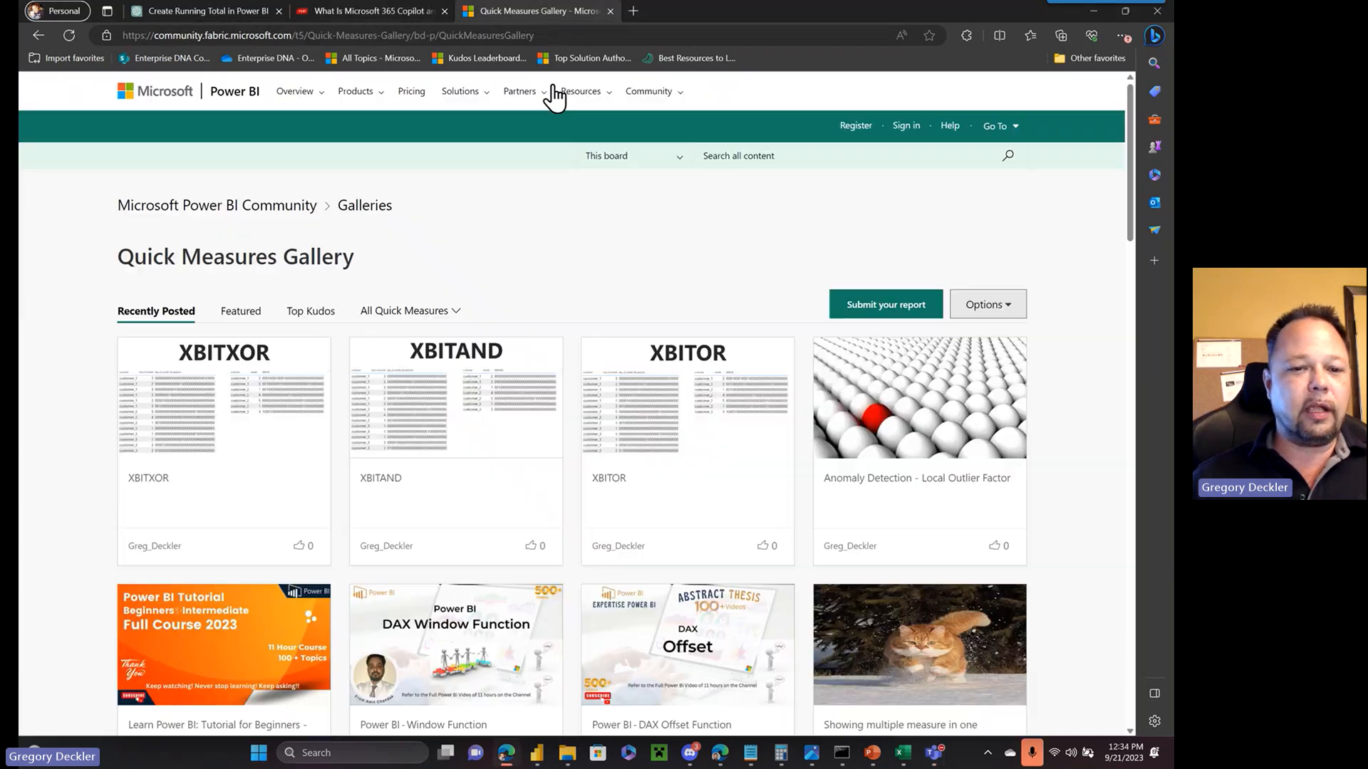
{"action": "mouse_move", "coordinate": [241, 416]}
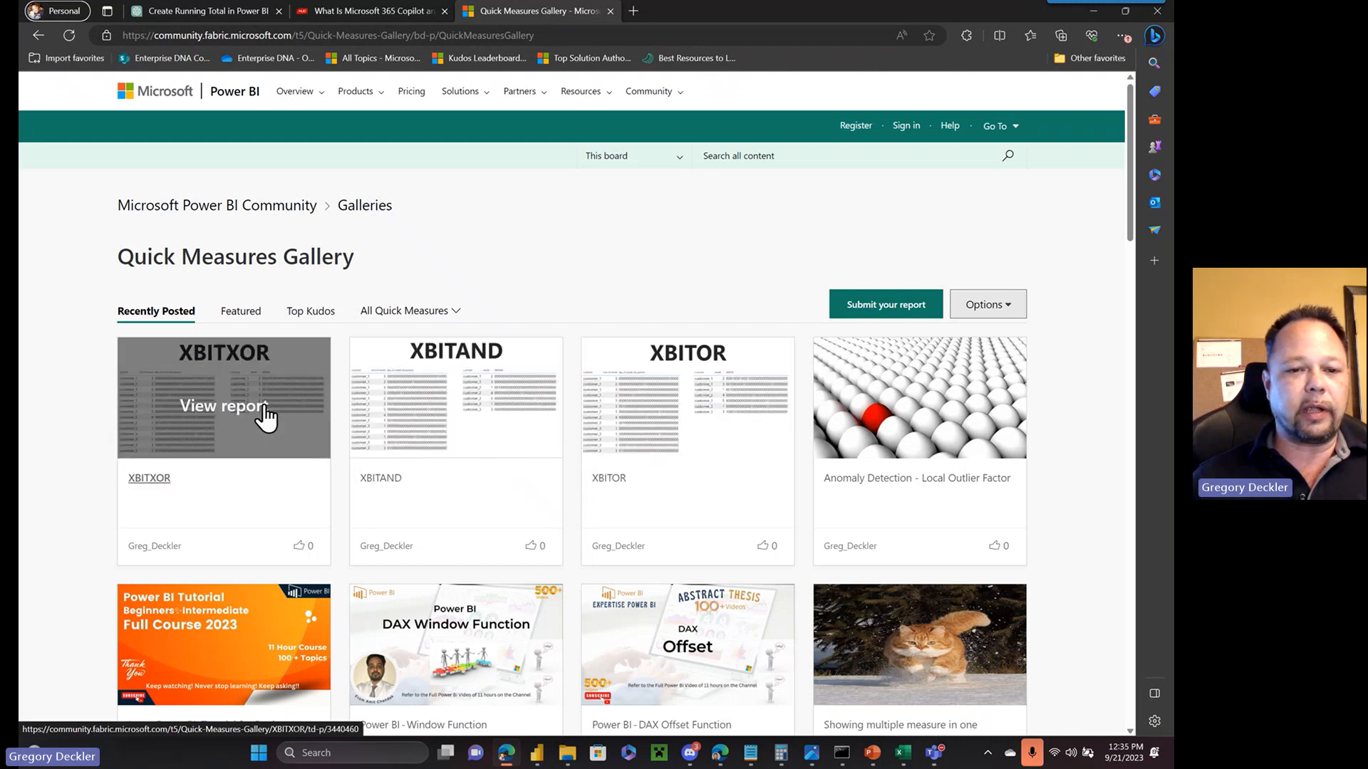
{"action": "mouse_move", "coordinate": [212, 376]}
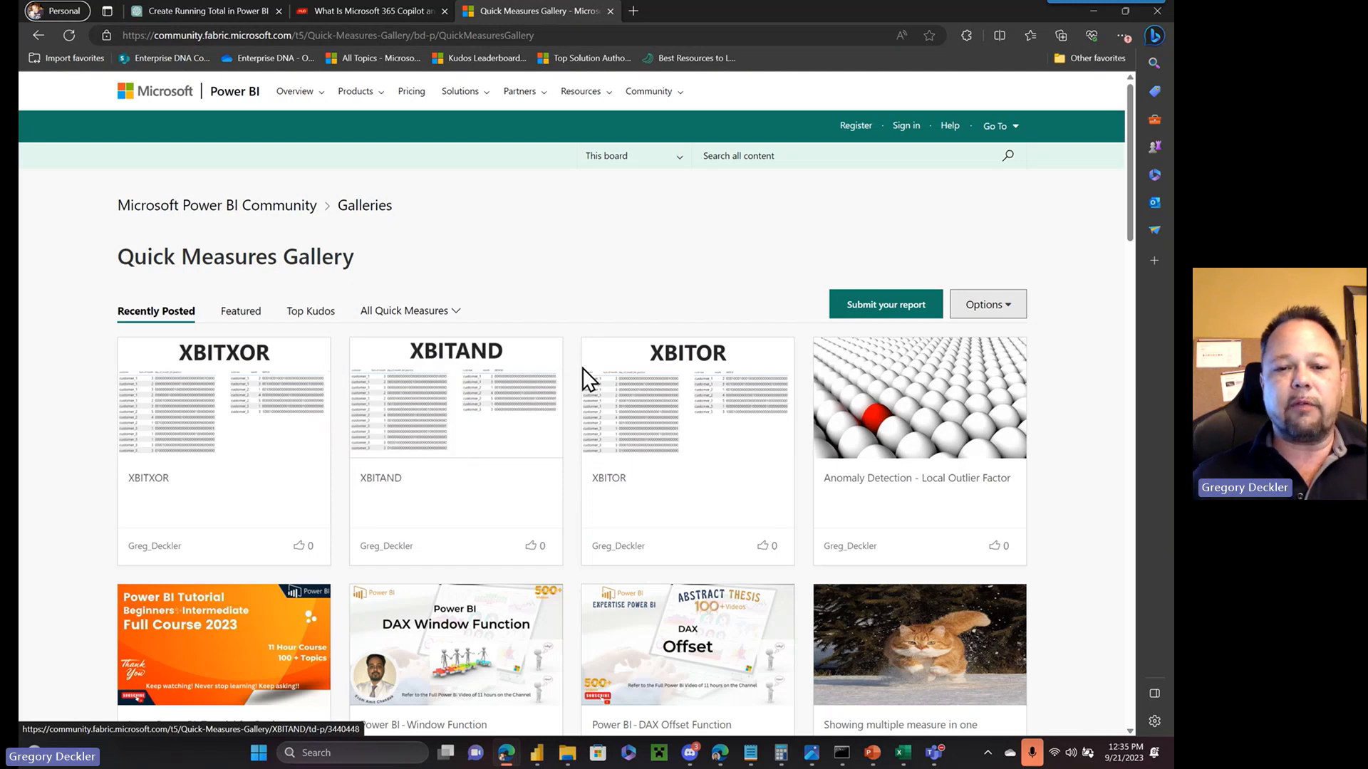
{"action": "mouse_move", "coordinate": [577, 377]}
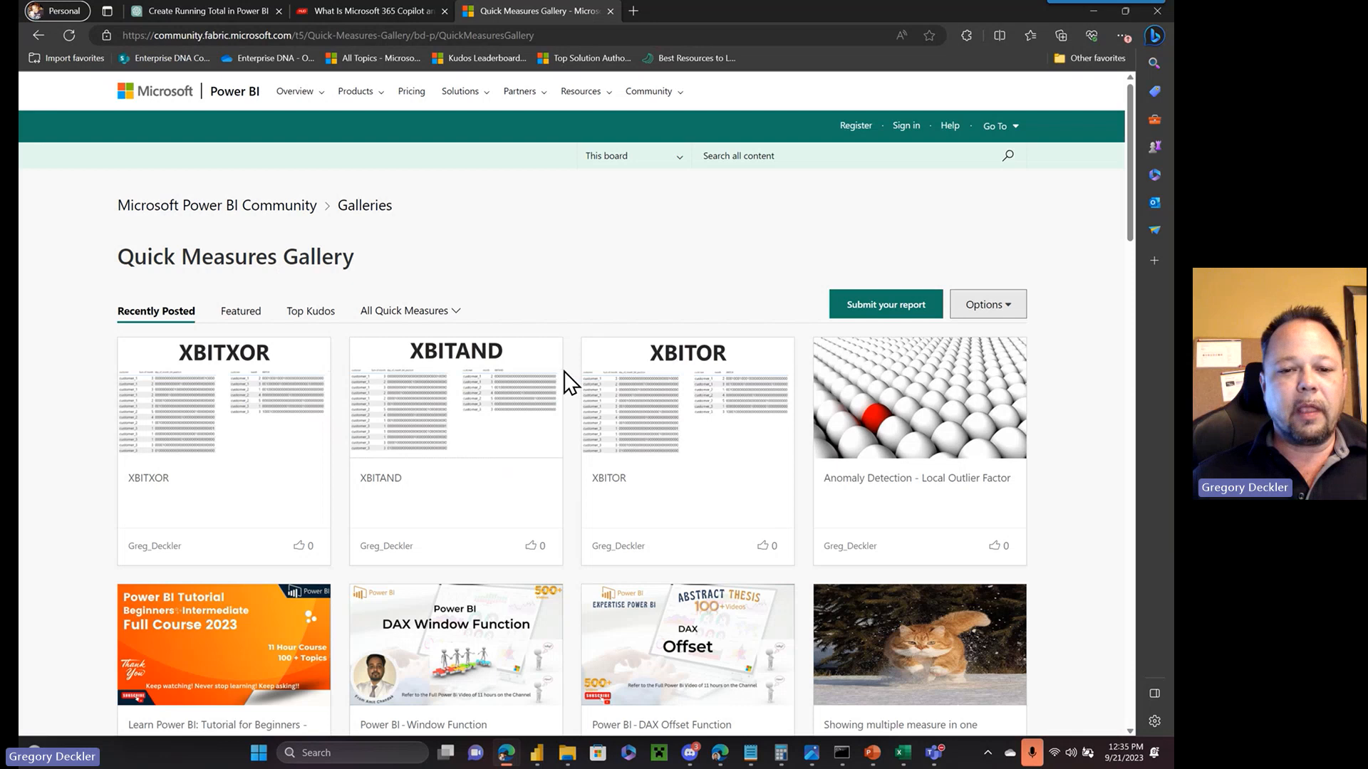
{"action": "mouse_move", "coordinate": [578, 407]}
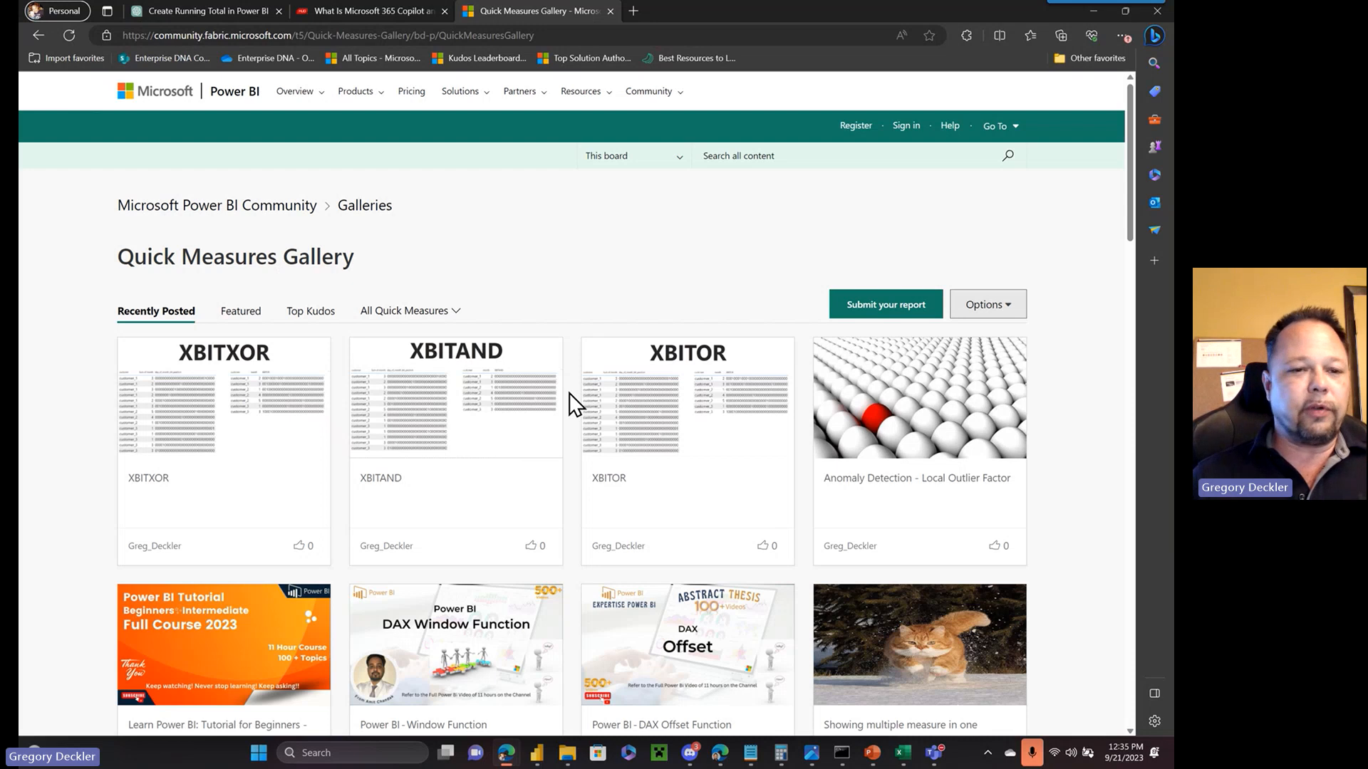
{"action": "mouse_move", "coordinate": [418, 212]}
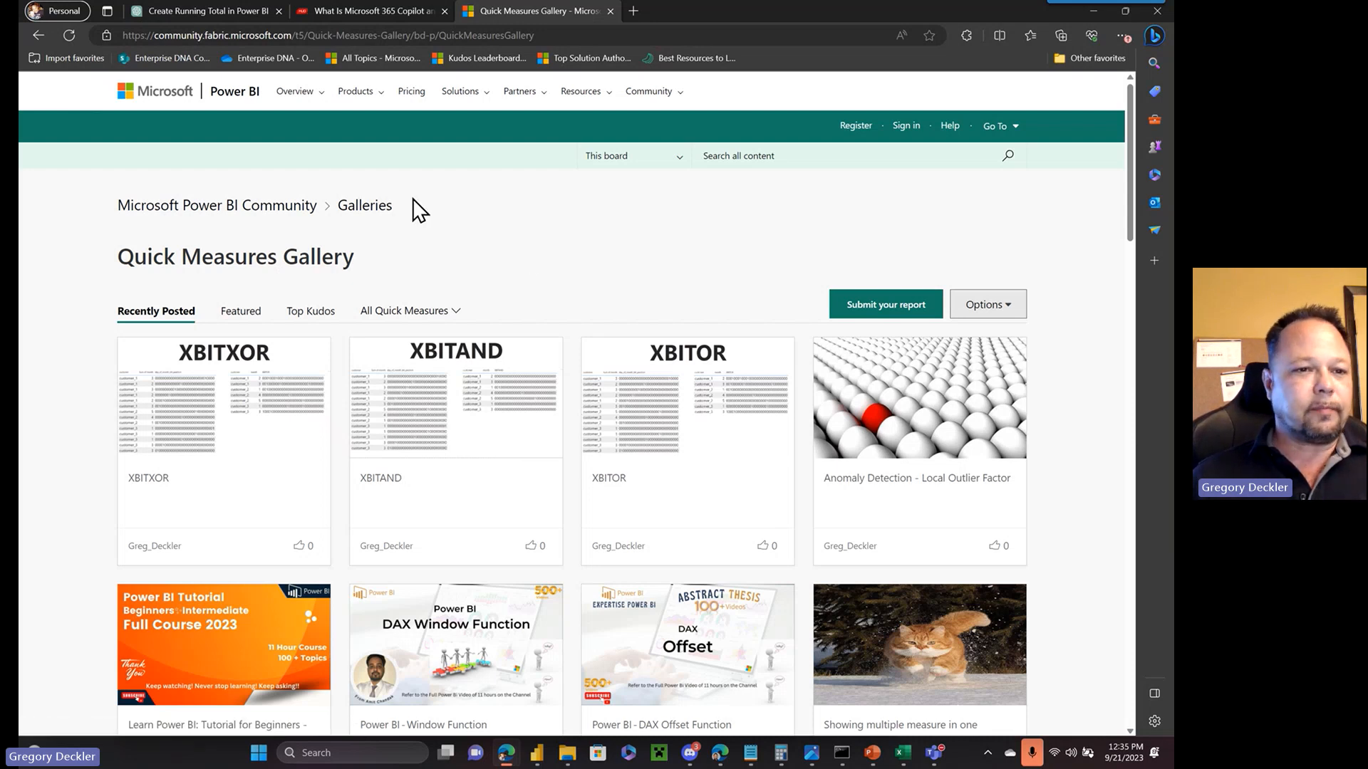
{"action": "mouse_move", "coordinate": [512, 250]}
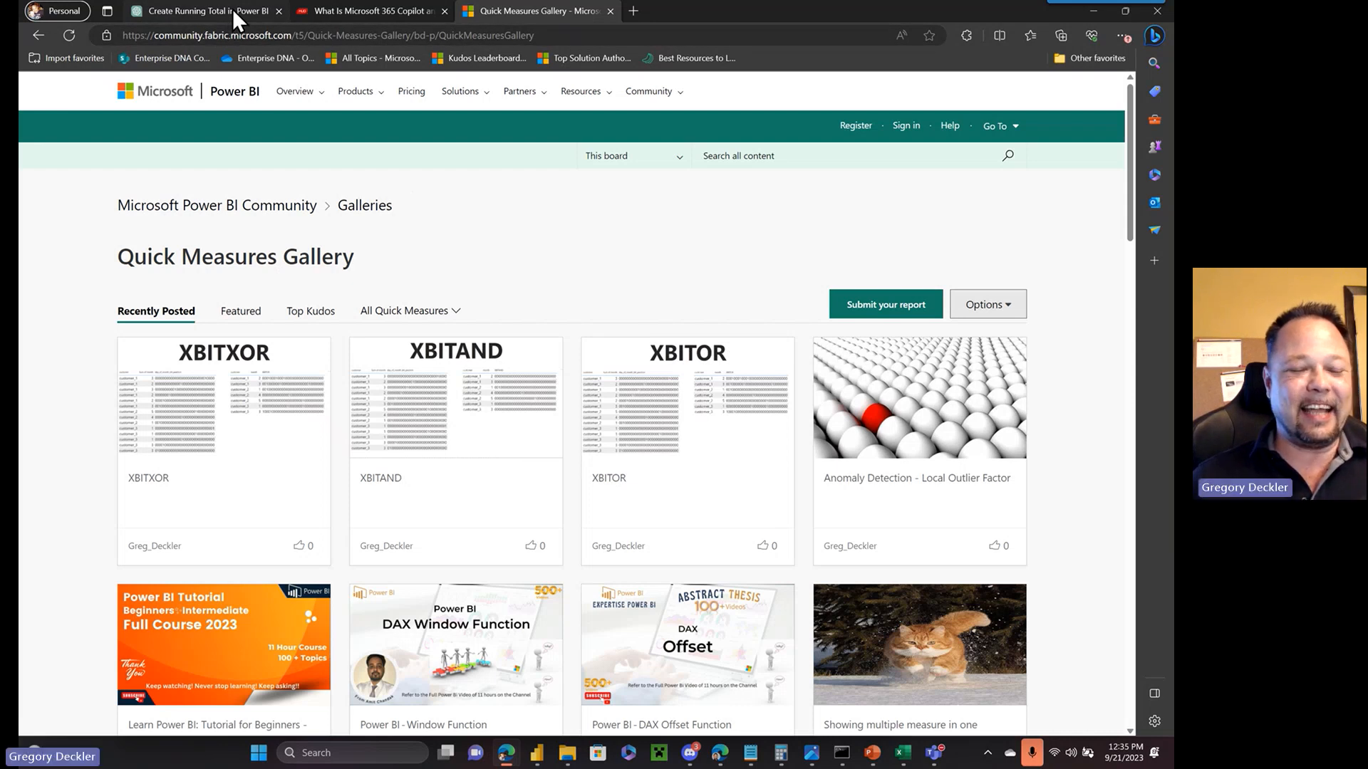
Step: Return to the ChatGPT answer on creating a running total in DAX
{"action": "left_click", "coordinate": [200, 10]}
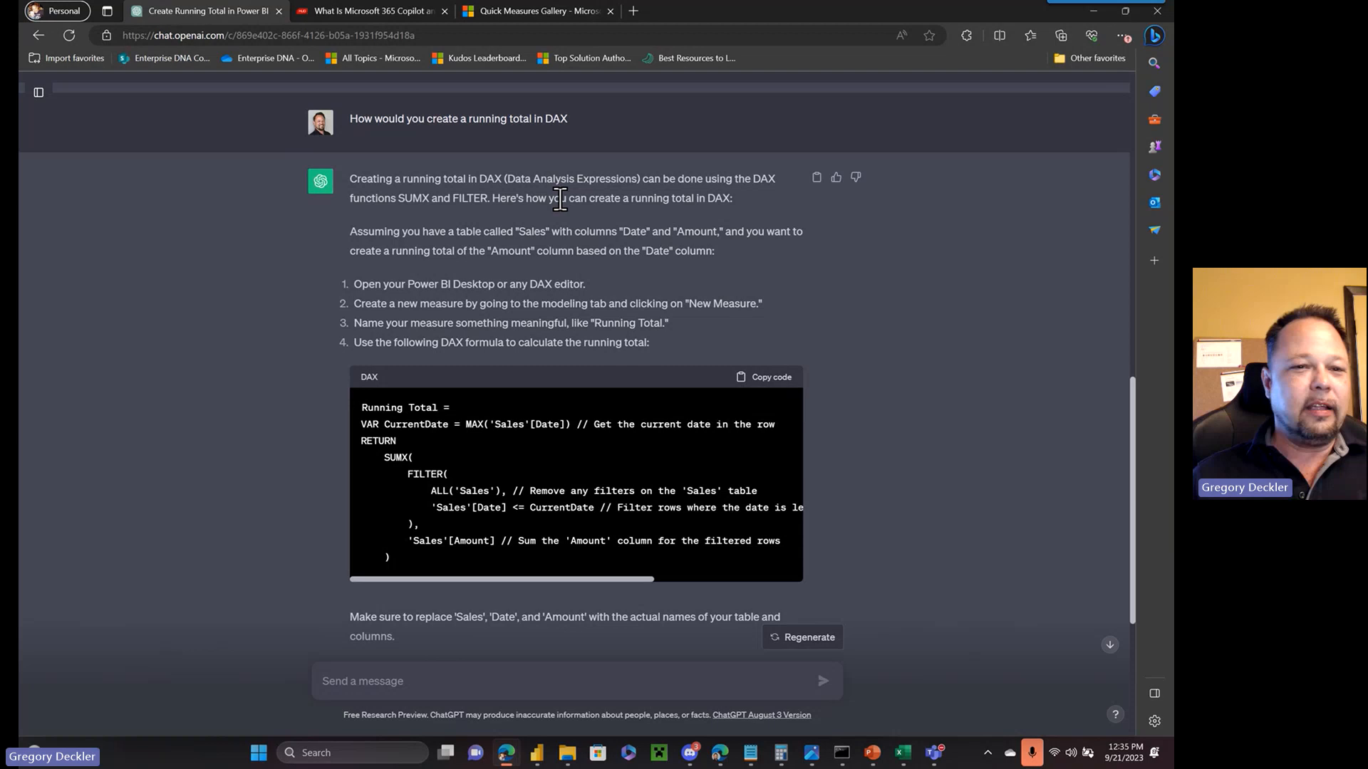
Step: Bring up the MakeUseOf 'What Is Microsoft 365 Copilot' article
{"action": "left_click", "coordinate": [373, 12]}
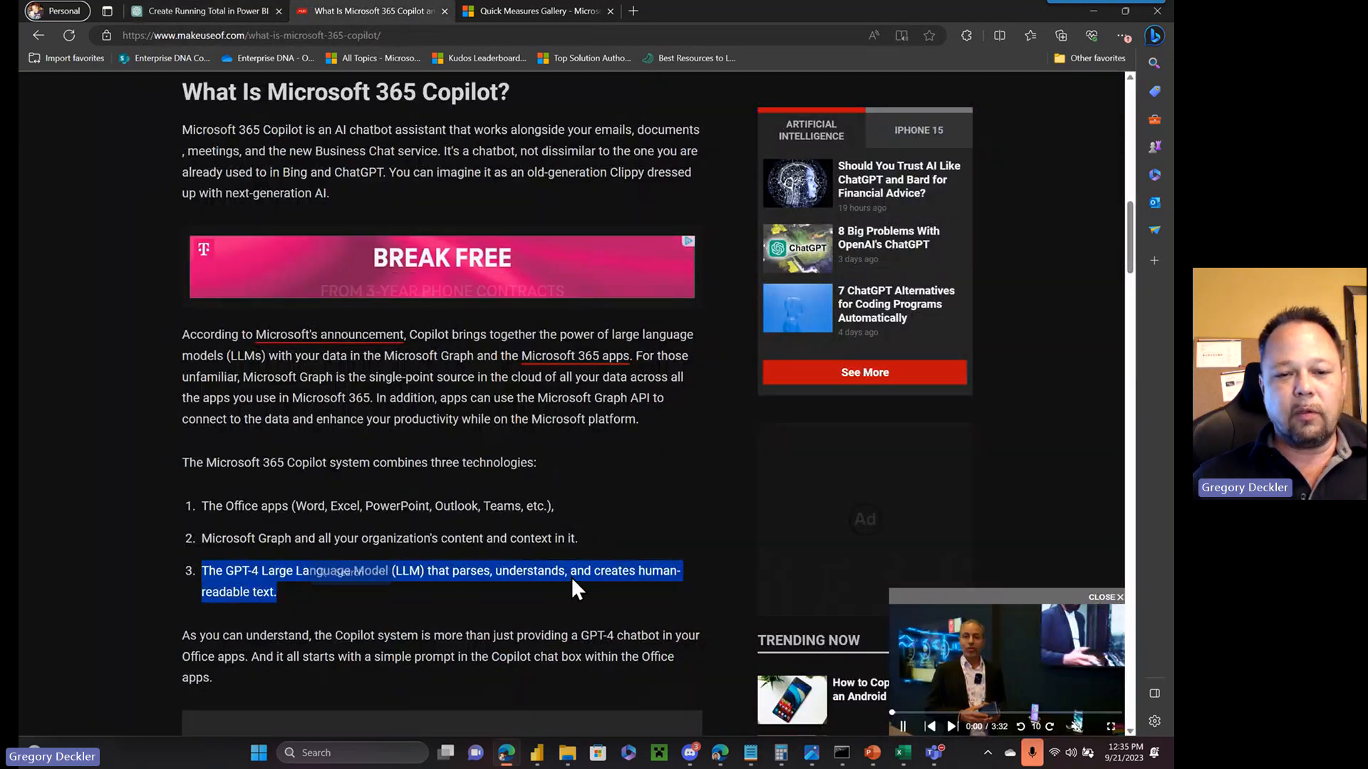
{"action": "mouse_move", "coordinate": [641, 519]}
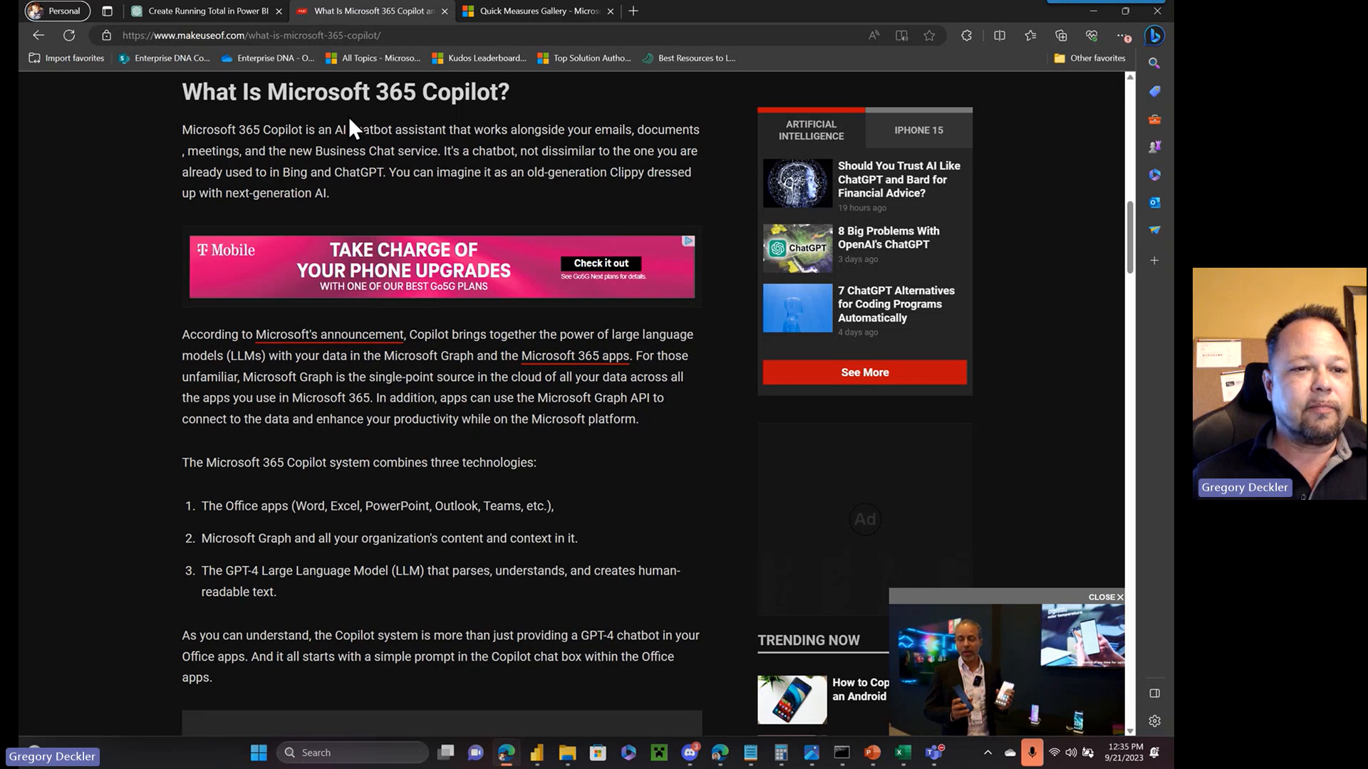
Step: Show the ChatGPT running-total answer and highlight the CurrentDate variable line of its DAX formula
{"action": "left_click", "coordinate": [206, 11]}
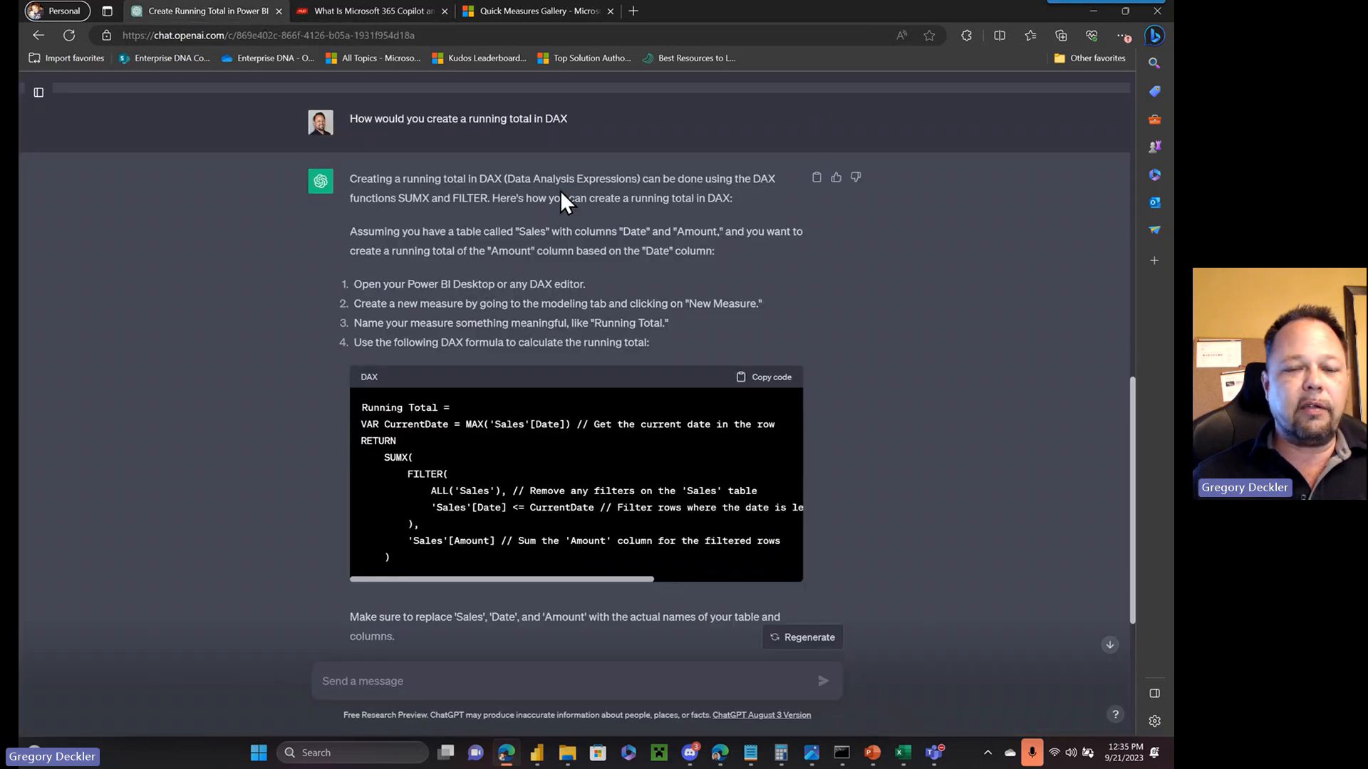
{"action": "mouse_move", "coordinate": [623, 233]}
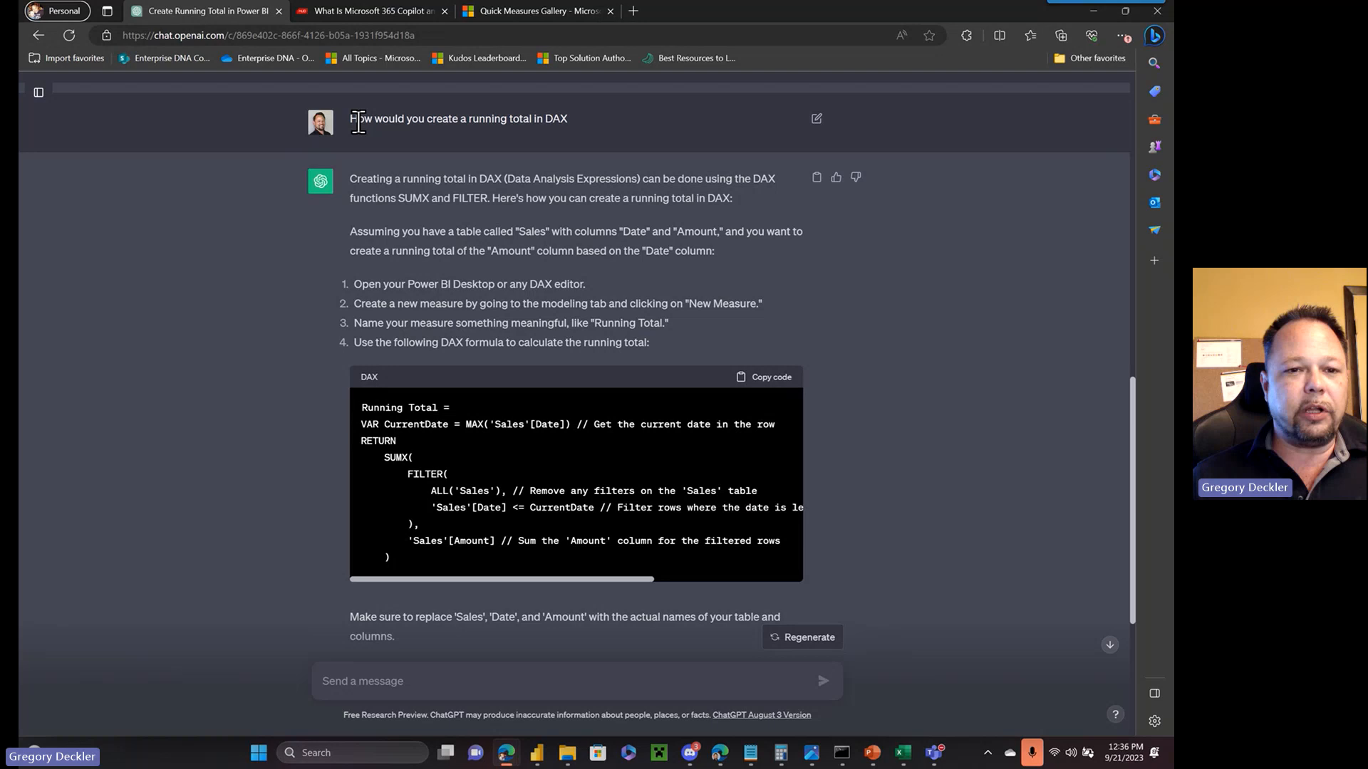
{"action": "mouse_move", "coordinate": [476, 272]}
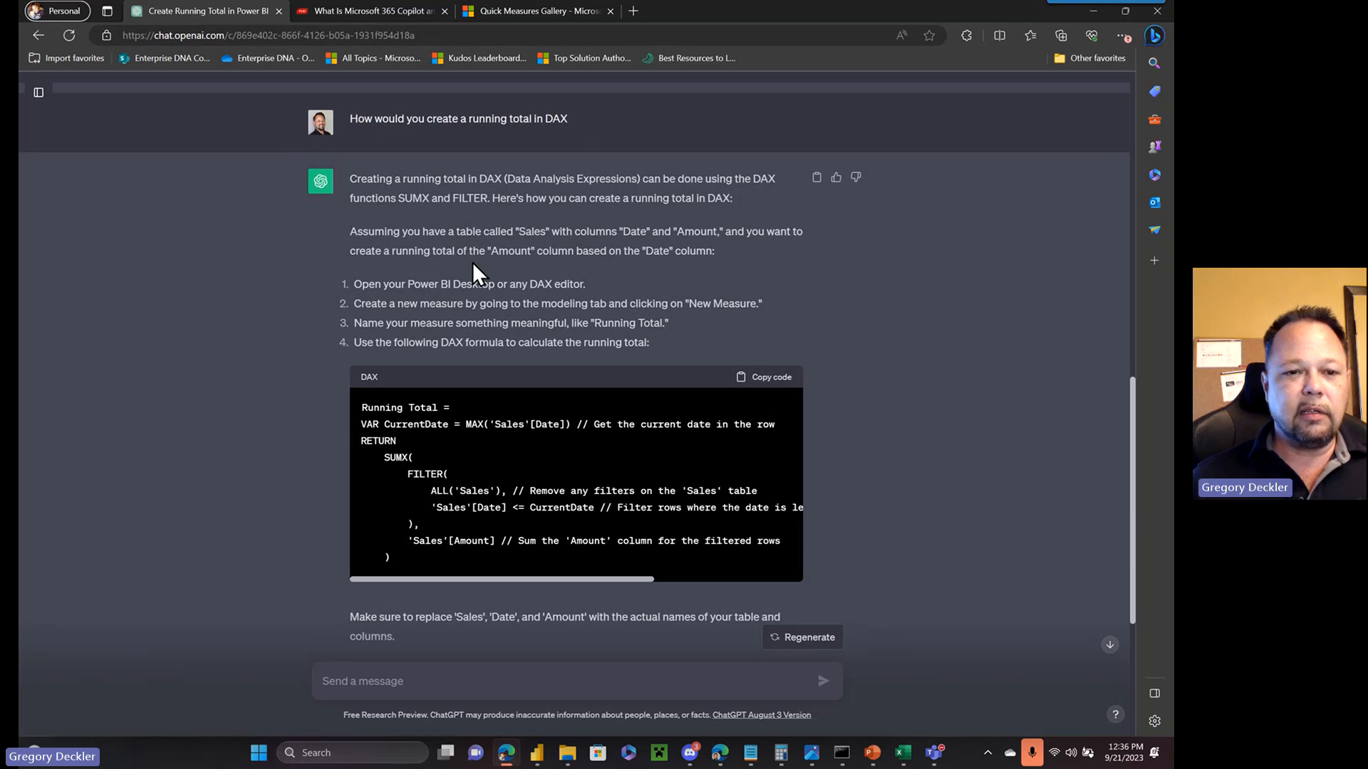
{"action": "mouse_move", "coordinate": [471, 451]}
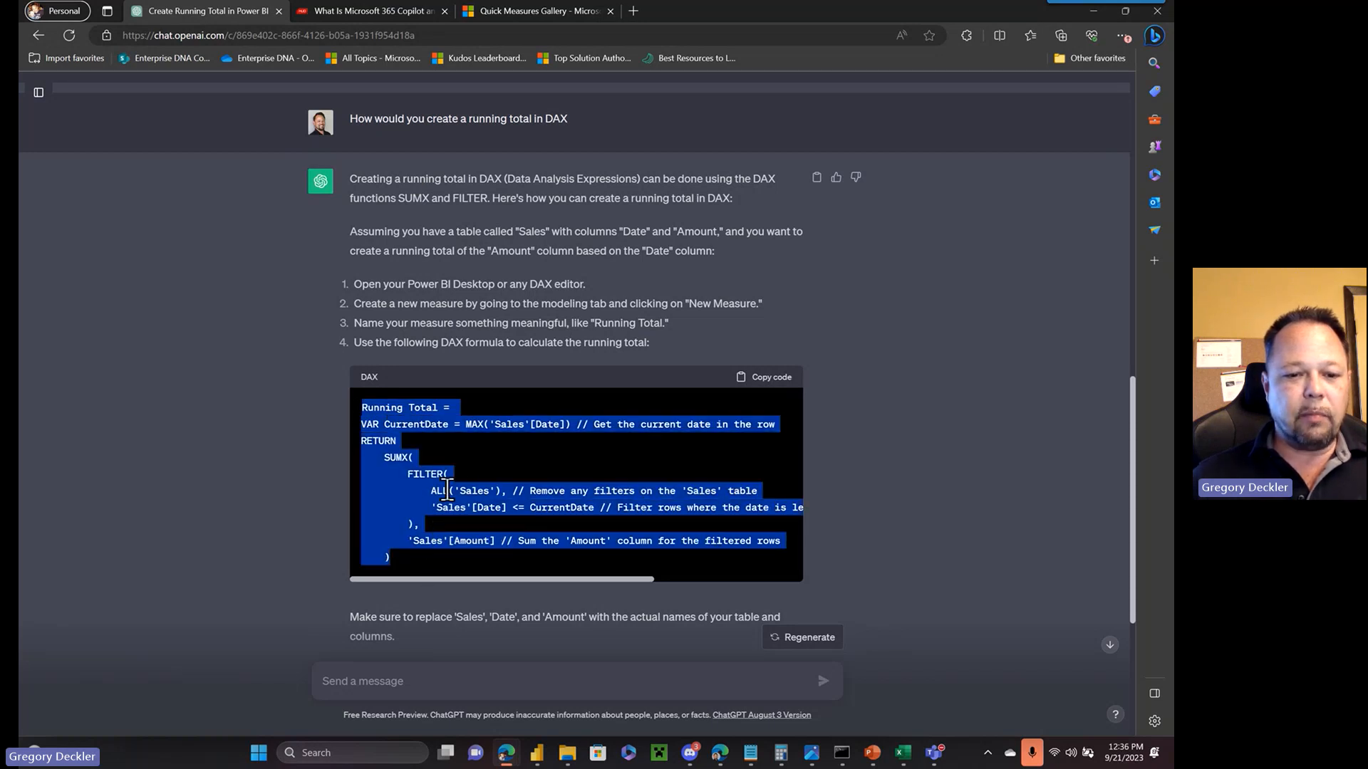
{"action": "left_click", "coordinate": [431, 490]}
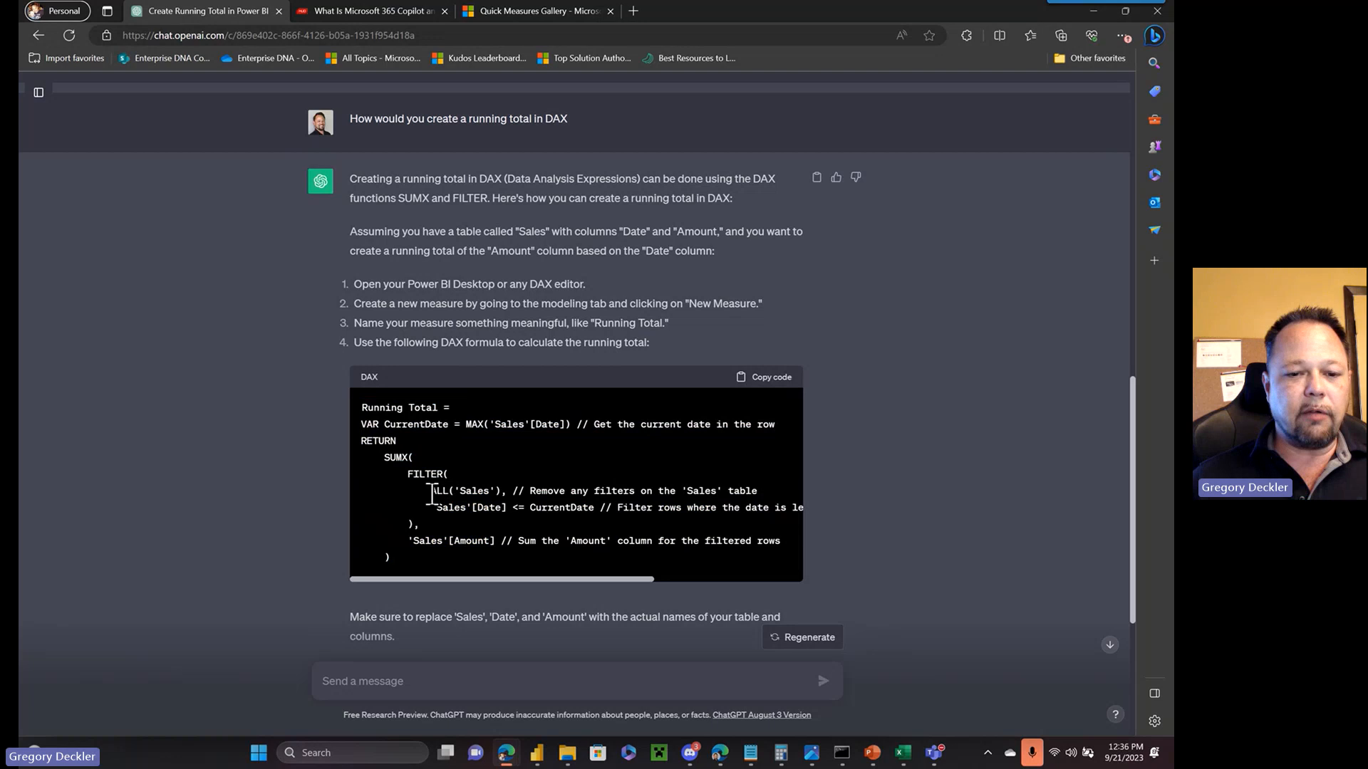
{"action": "double_click", "coordinate": [438, 491]}
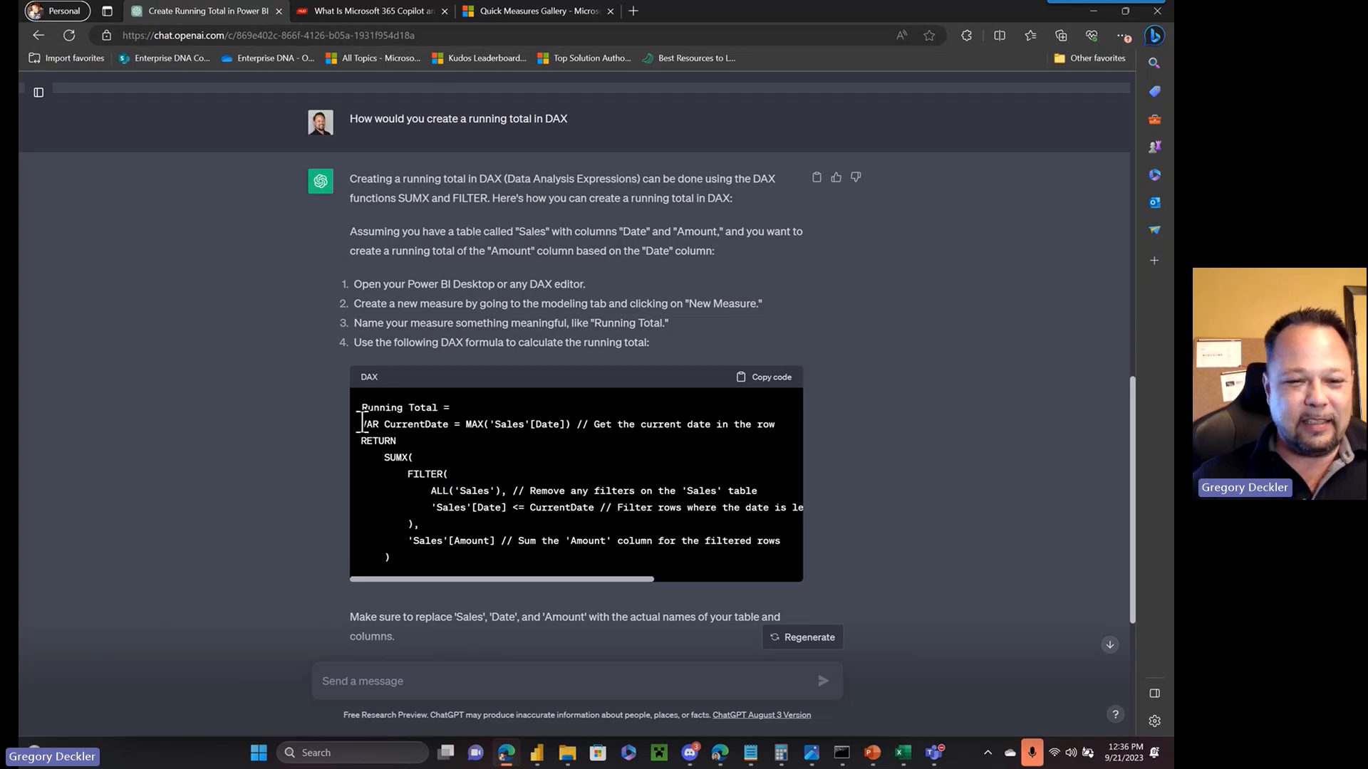
{"action": "left_click_drag", "start_coordinate": [362, 424], "coordinate": [567, 424]}
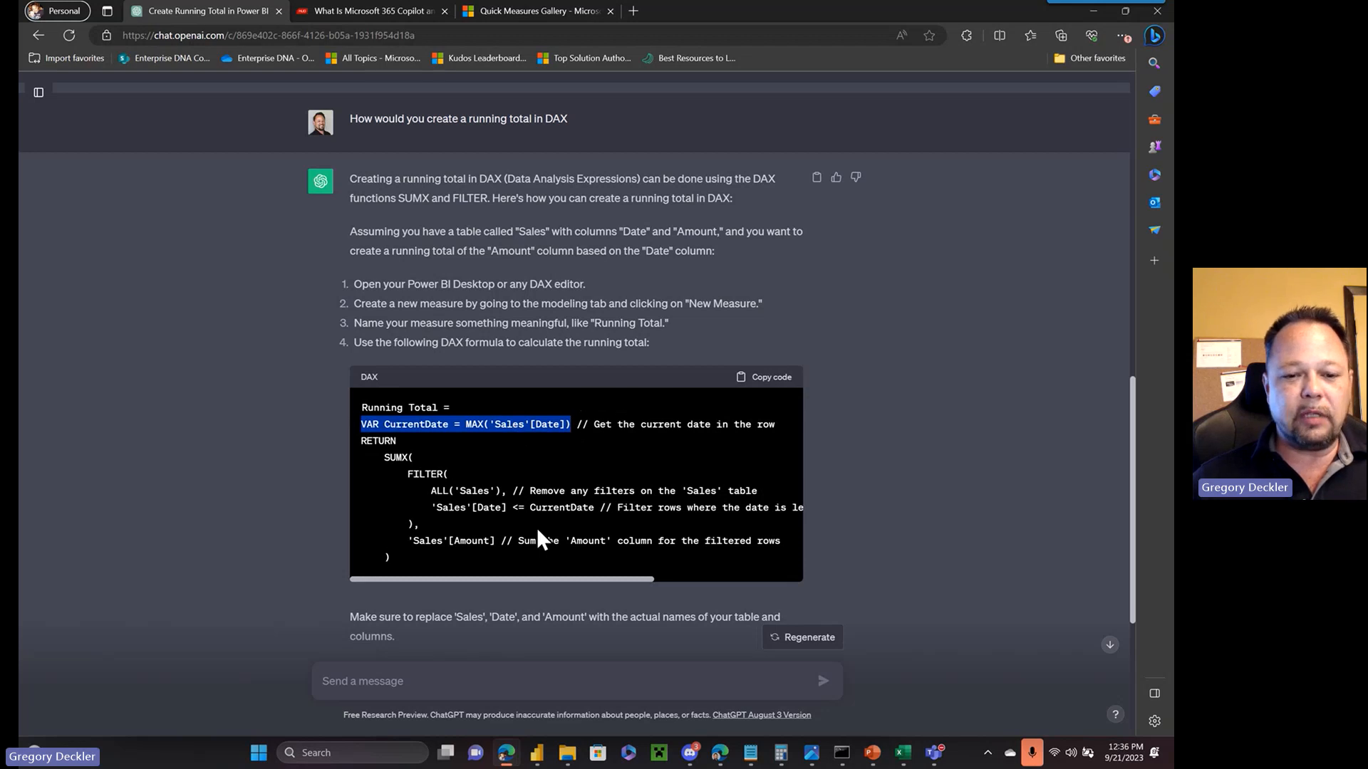
{"action": "mouse_move", "coordinate": [490, 573]}
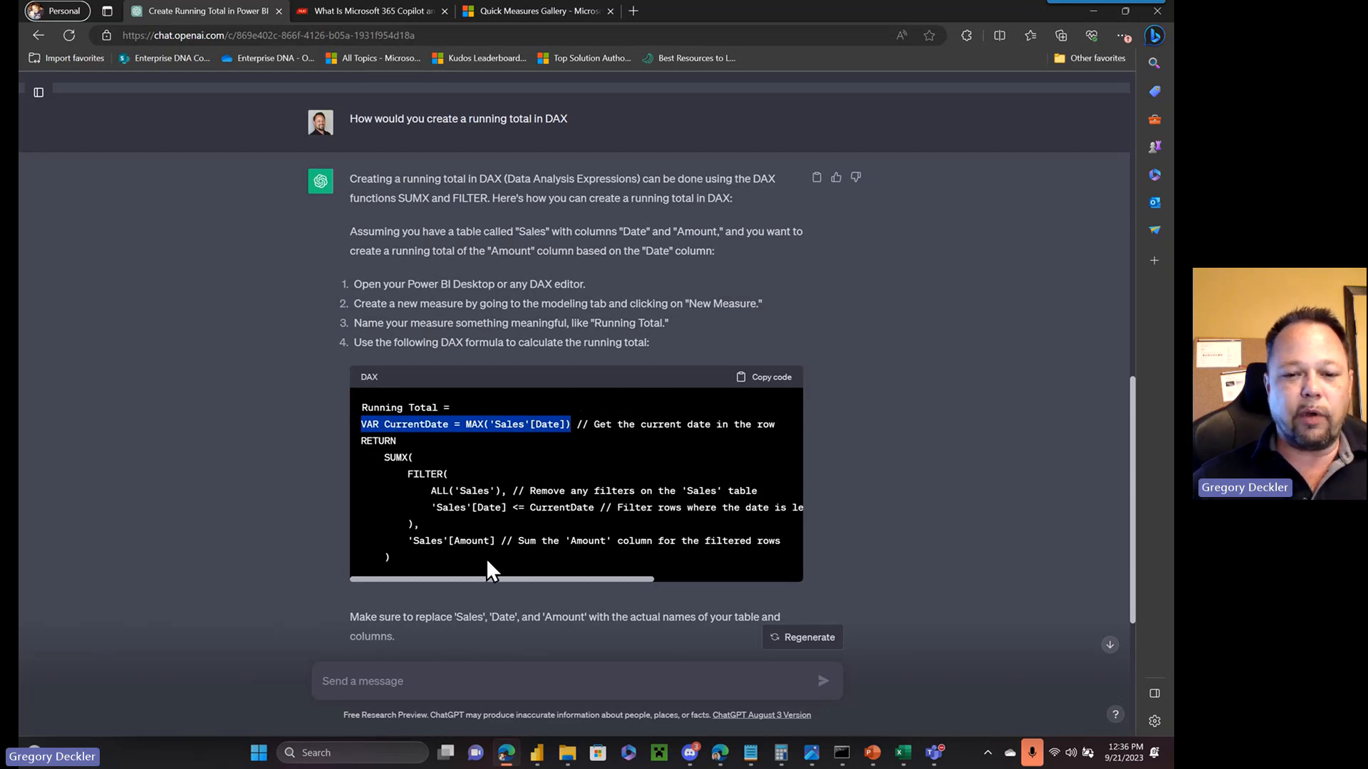
{"action": "mouse_move", "coordinate": [478, 514]}
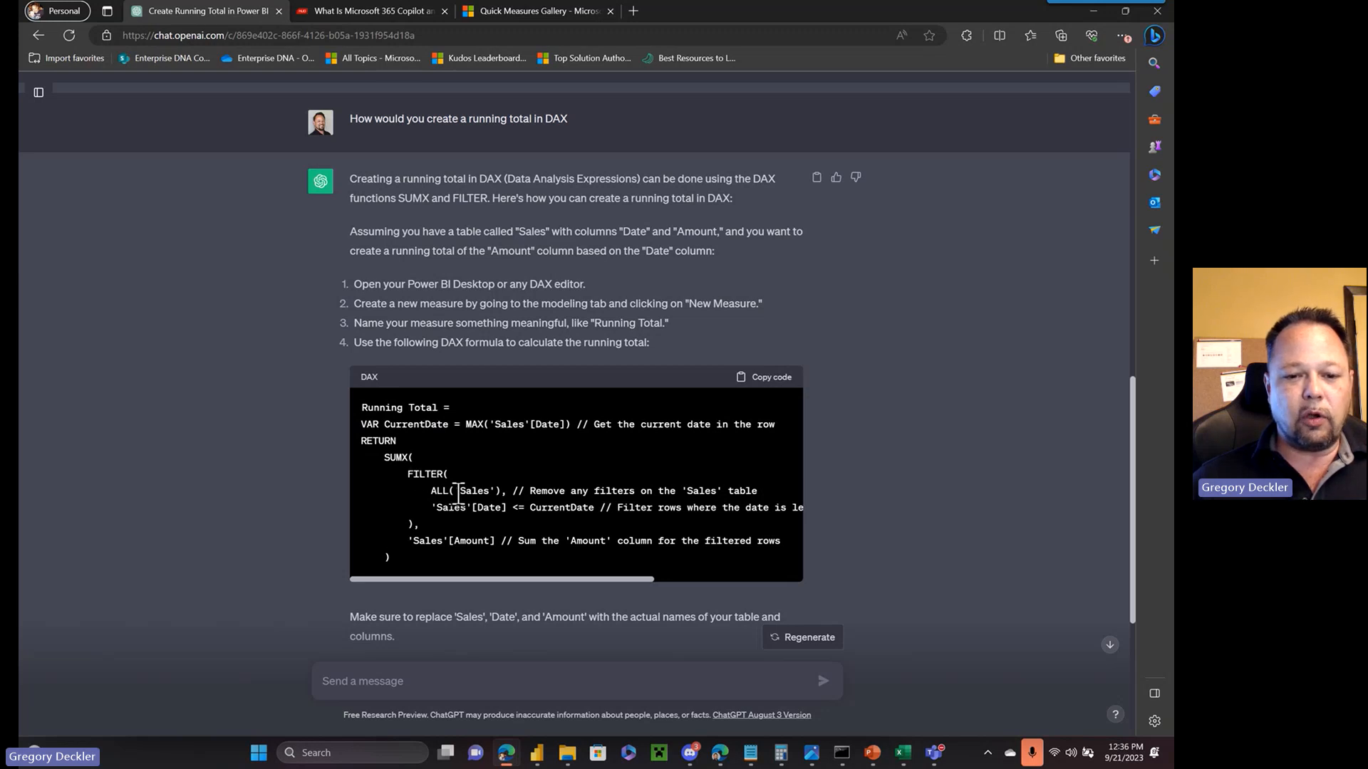
{"action": "mouse_move", "coordinate": [475, 564]}
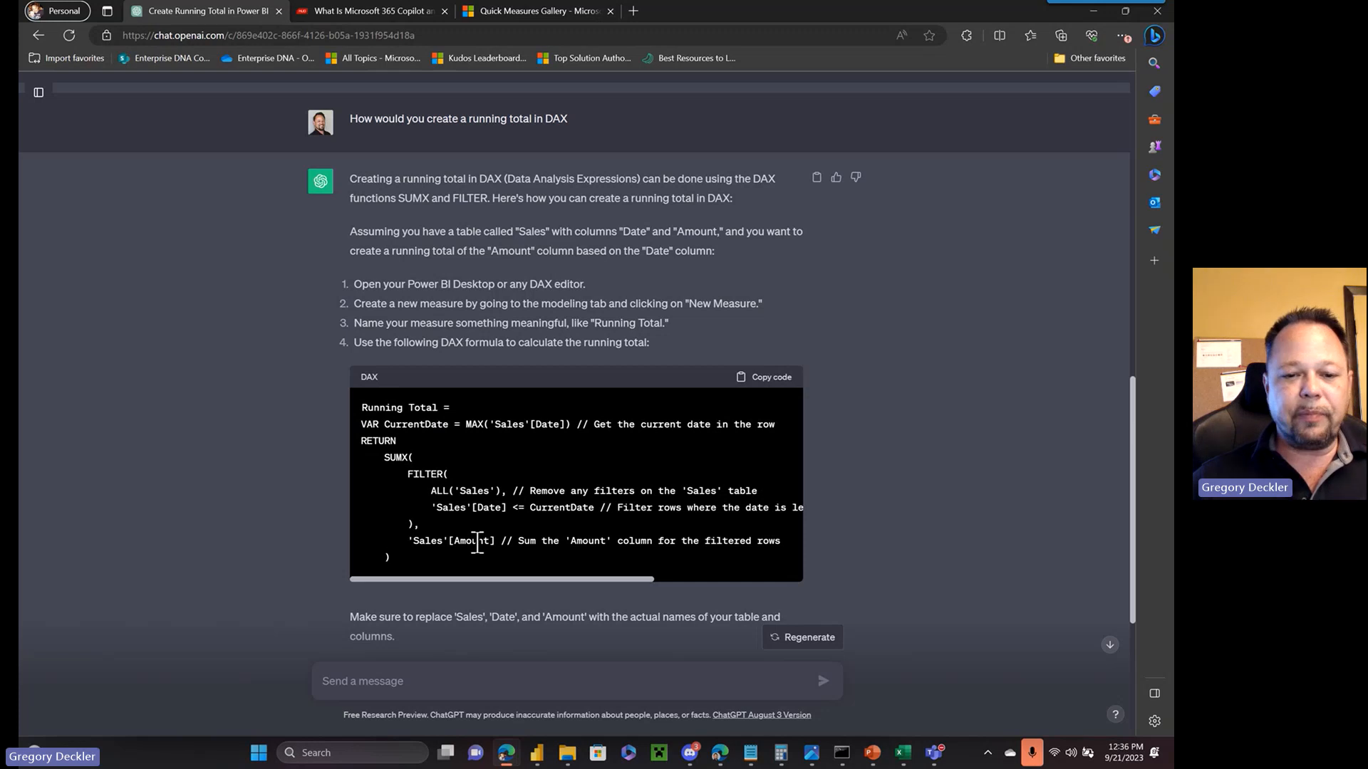
{"action": "mouse_move", "coordinate": [449, 574]}
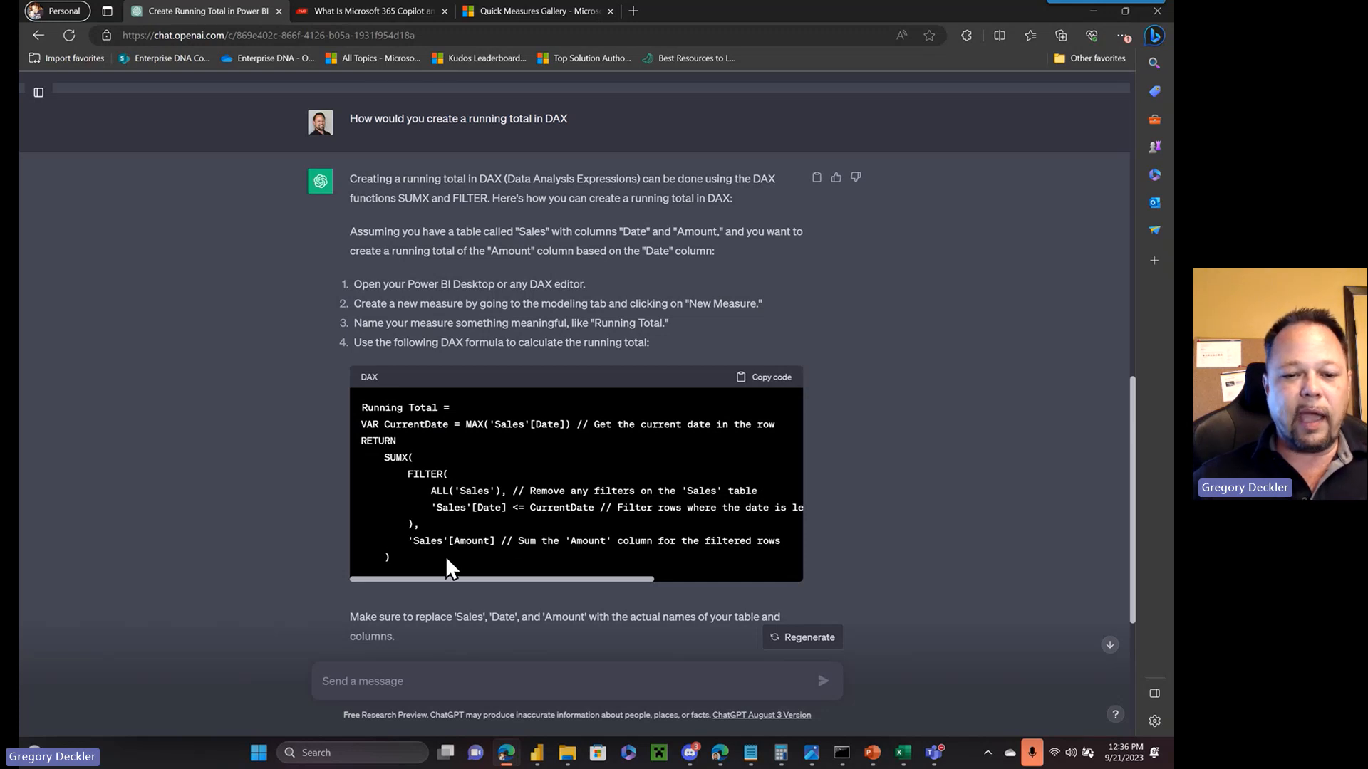
{"action": "mouse_move", "coordinate": [482, 576]}
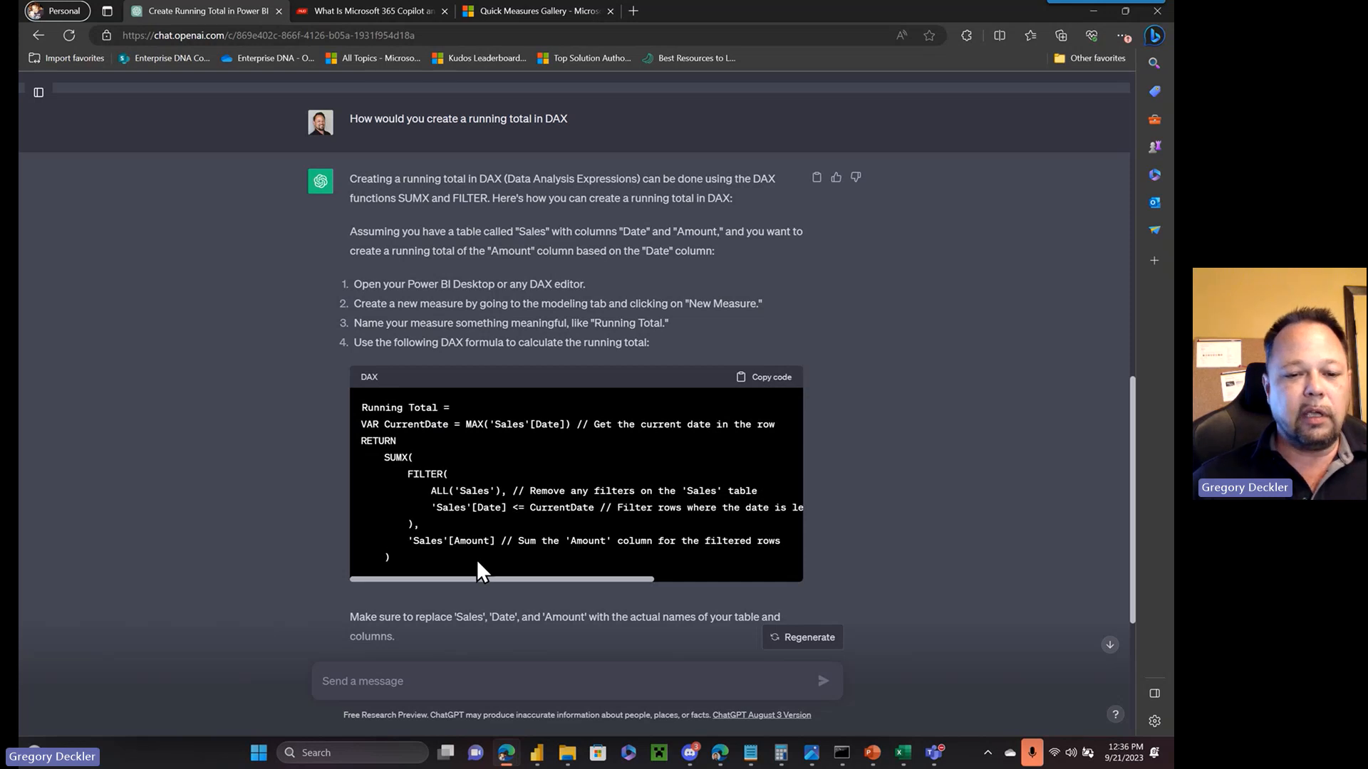
{"action": "mouse_move", "coordinate": [486, 493]}
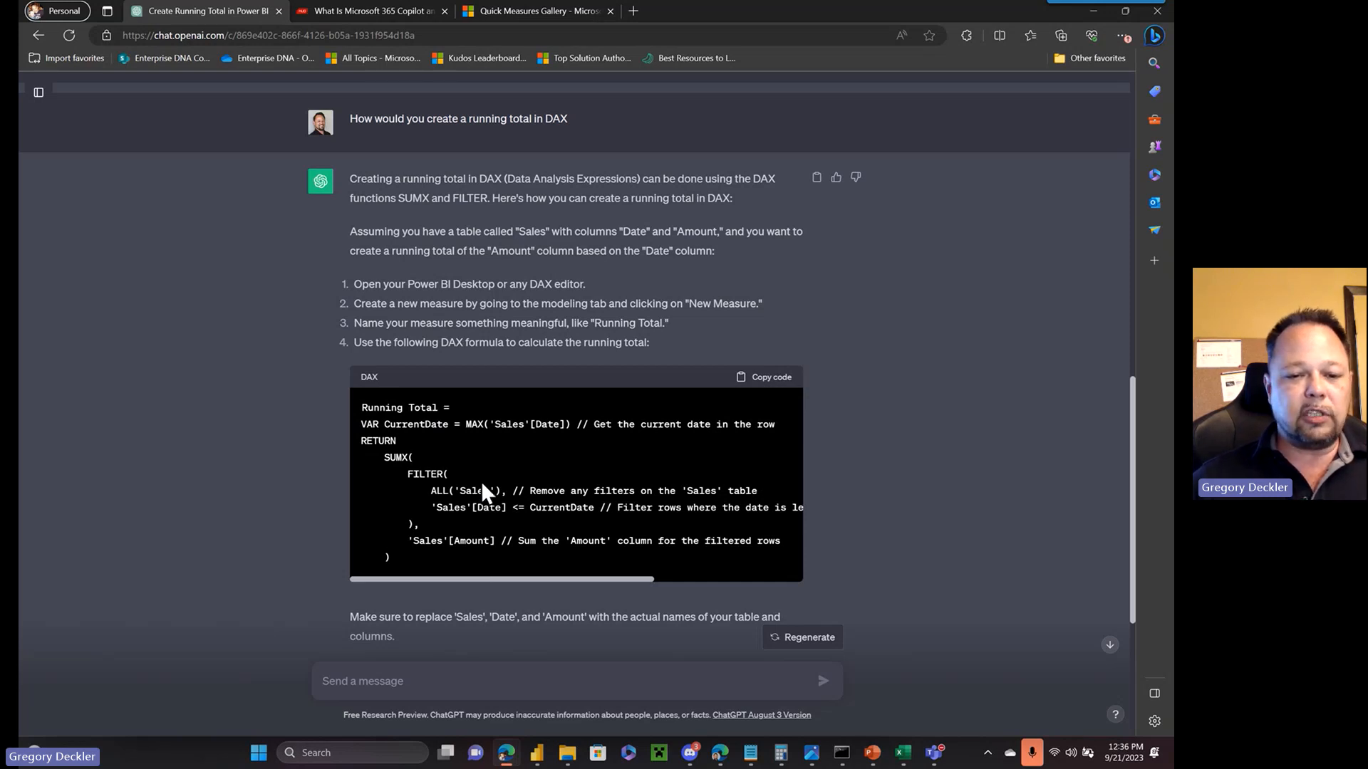
{"action": "mouse_move", "coordinate": [501, 564]}
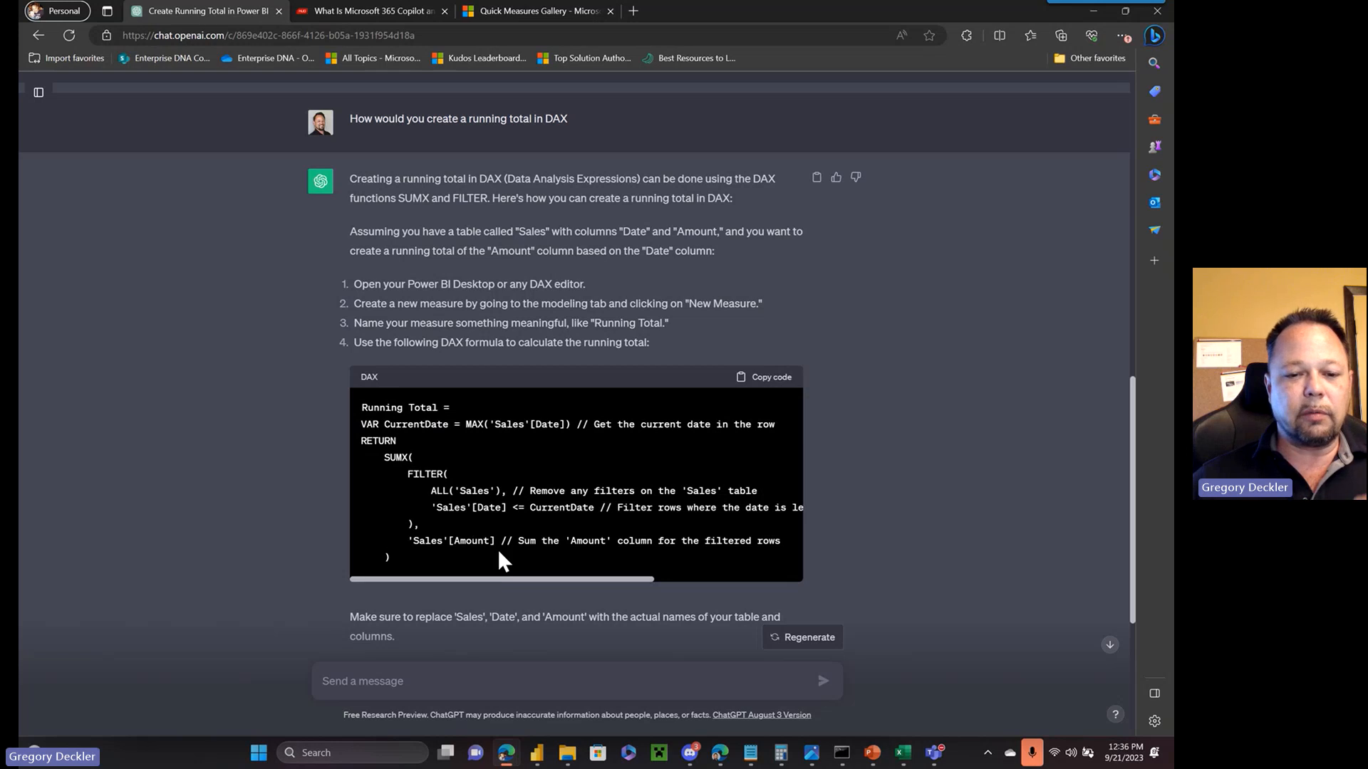
{"action": "scroll", "scroll_direction": "down", "scroll_amount": 3}
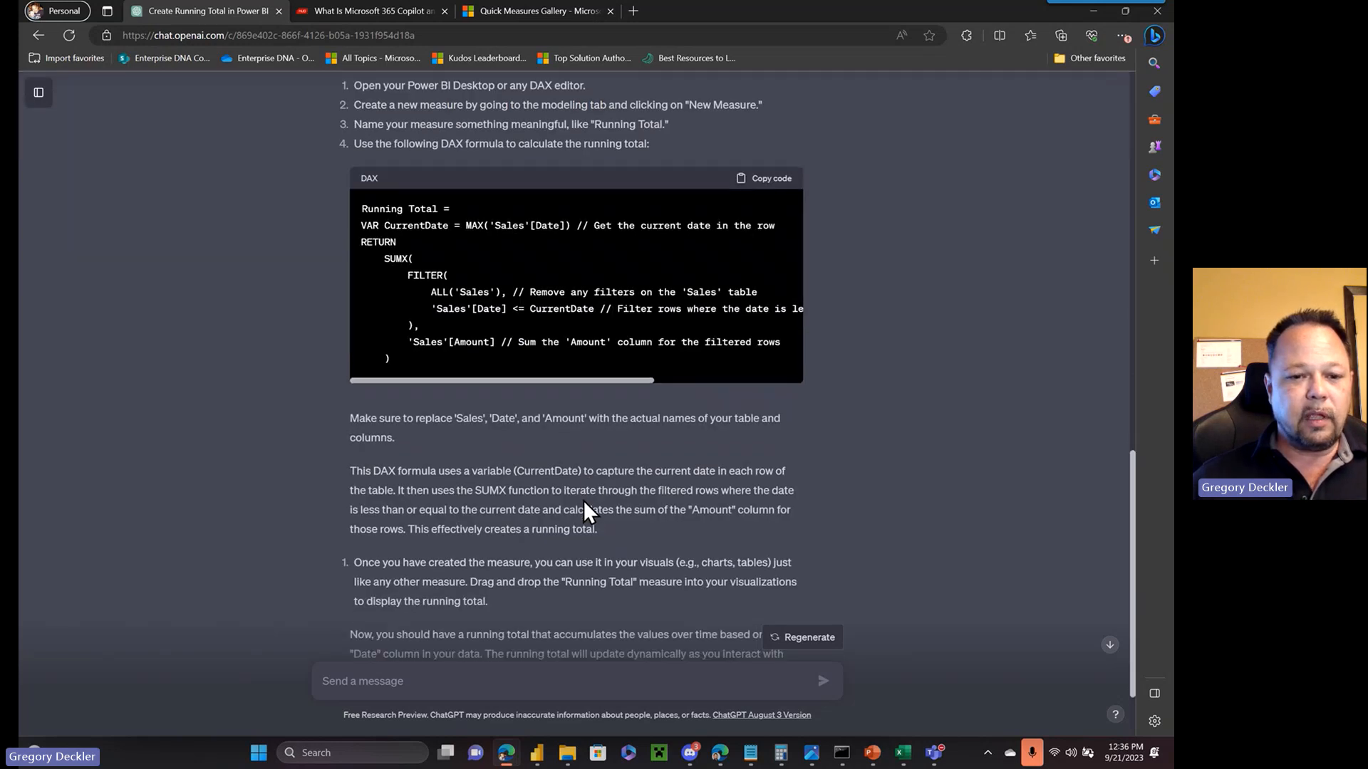
{"action": "scroll", "scroll_direction": "down", "scroll_amount": 3}
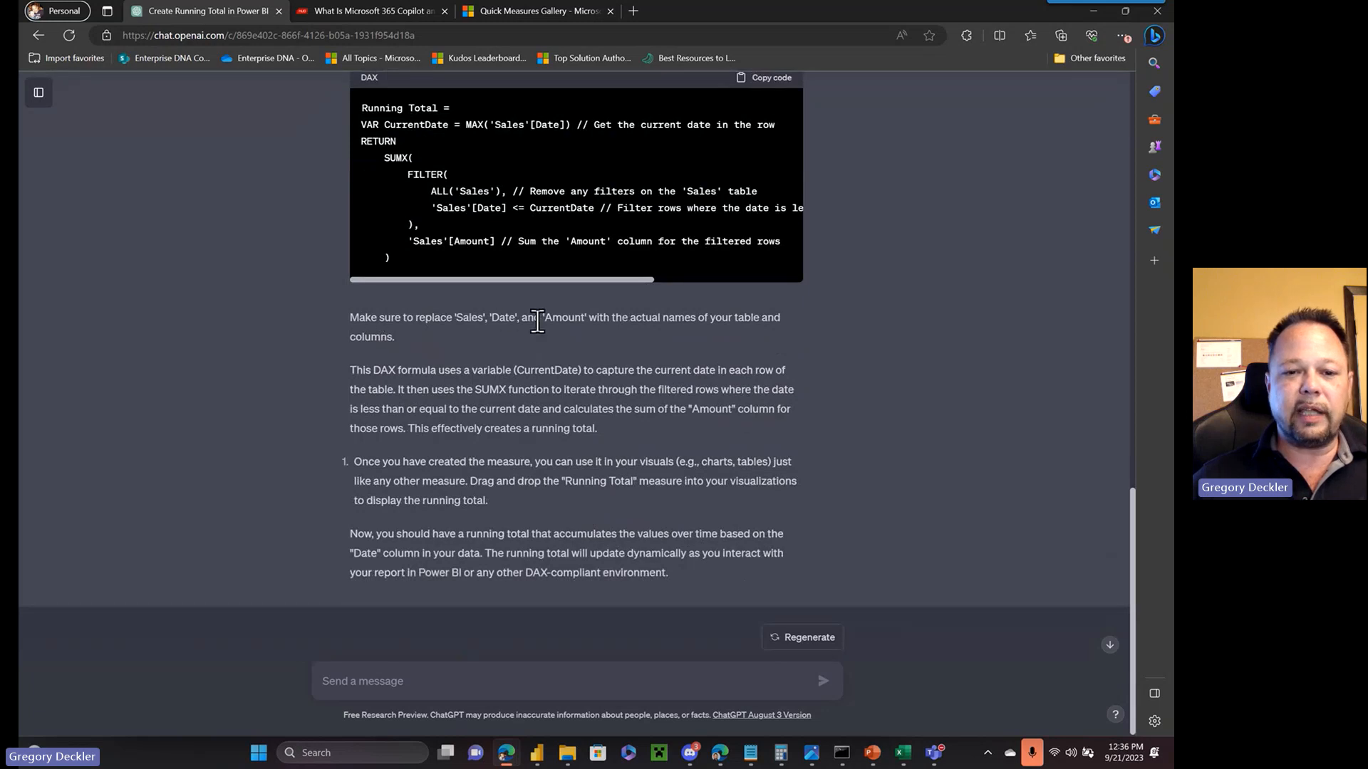
{"action": "mouse_move", "coordinate": [669, 361]}
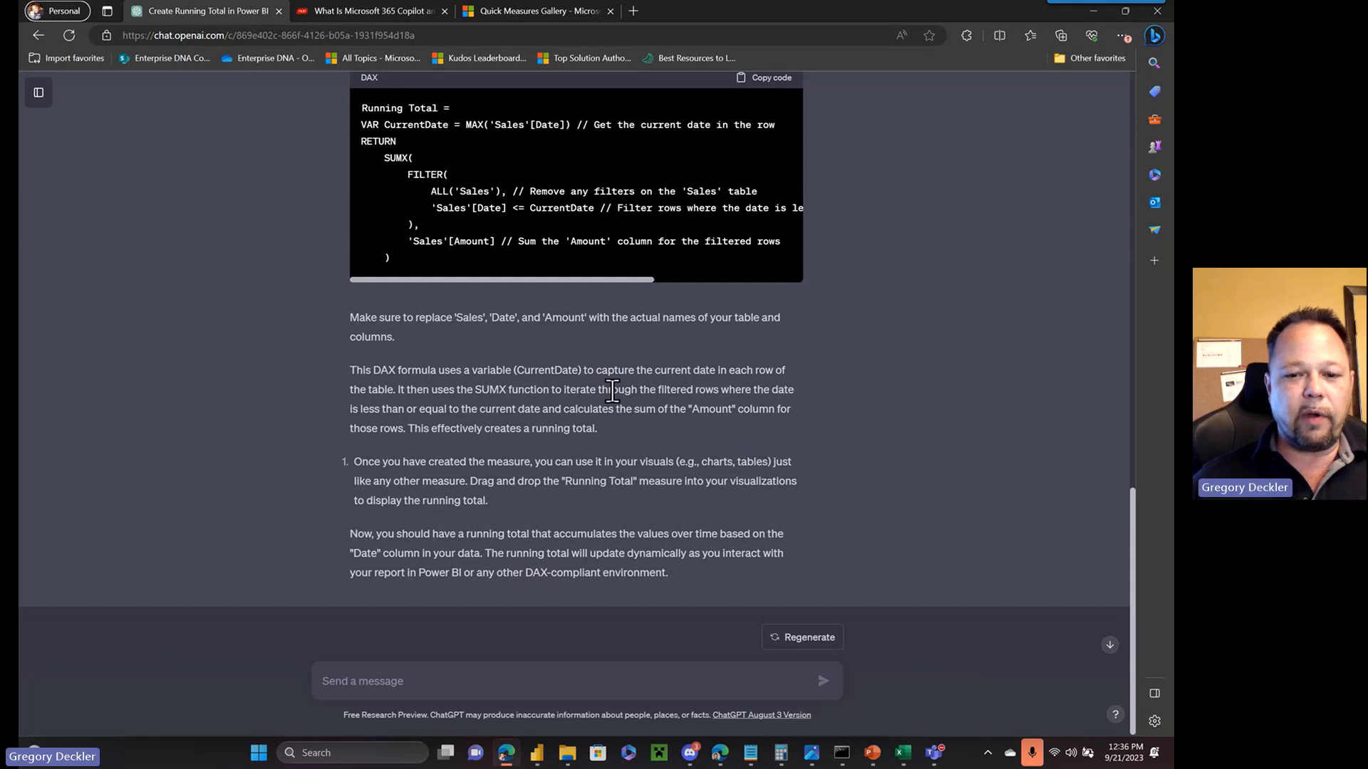
{"action": "scroll", "scroll_direction": "up", "scroll_amount": 3}
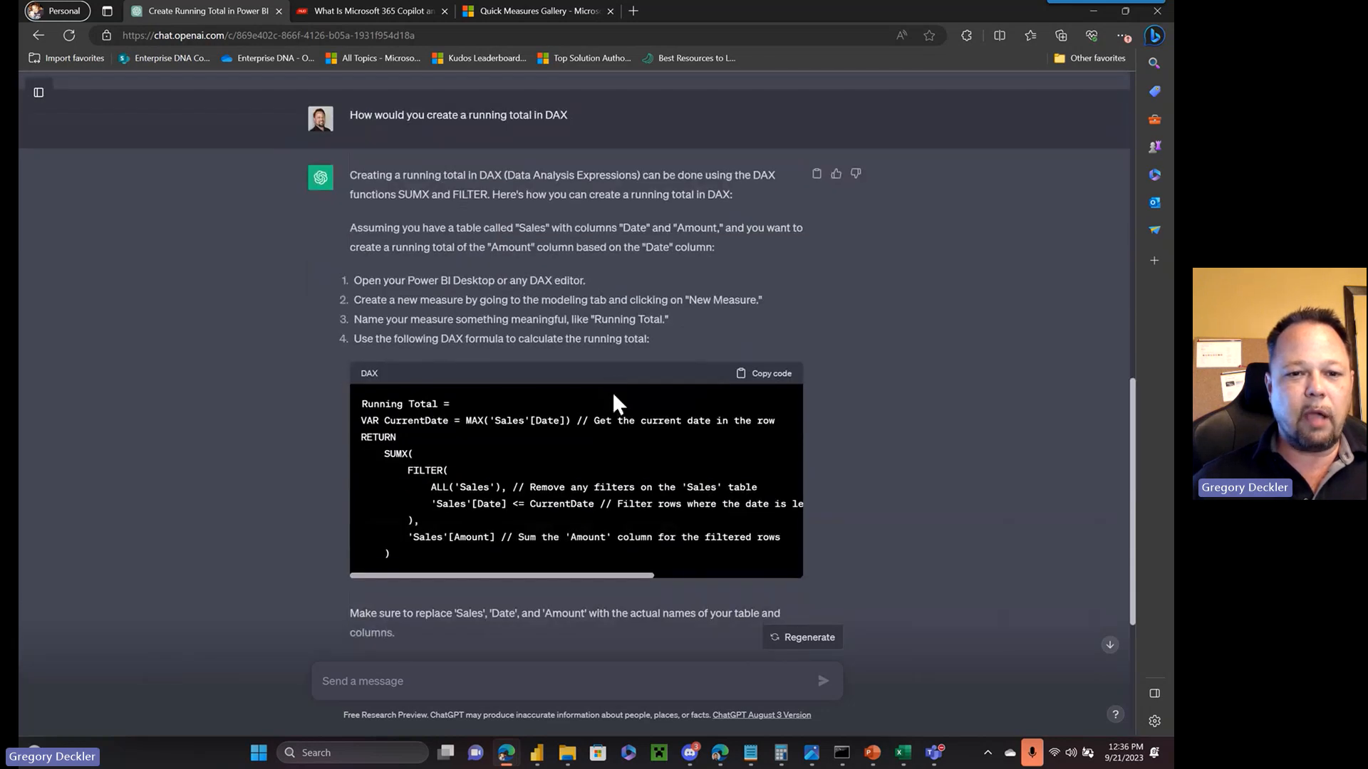
{"action": "mouse_move", "coordinate": [631, 347]}
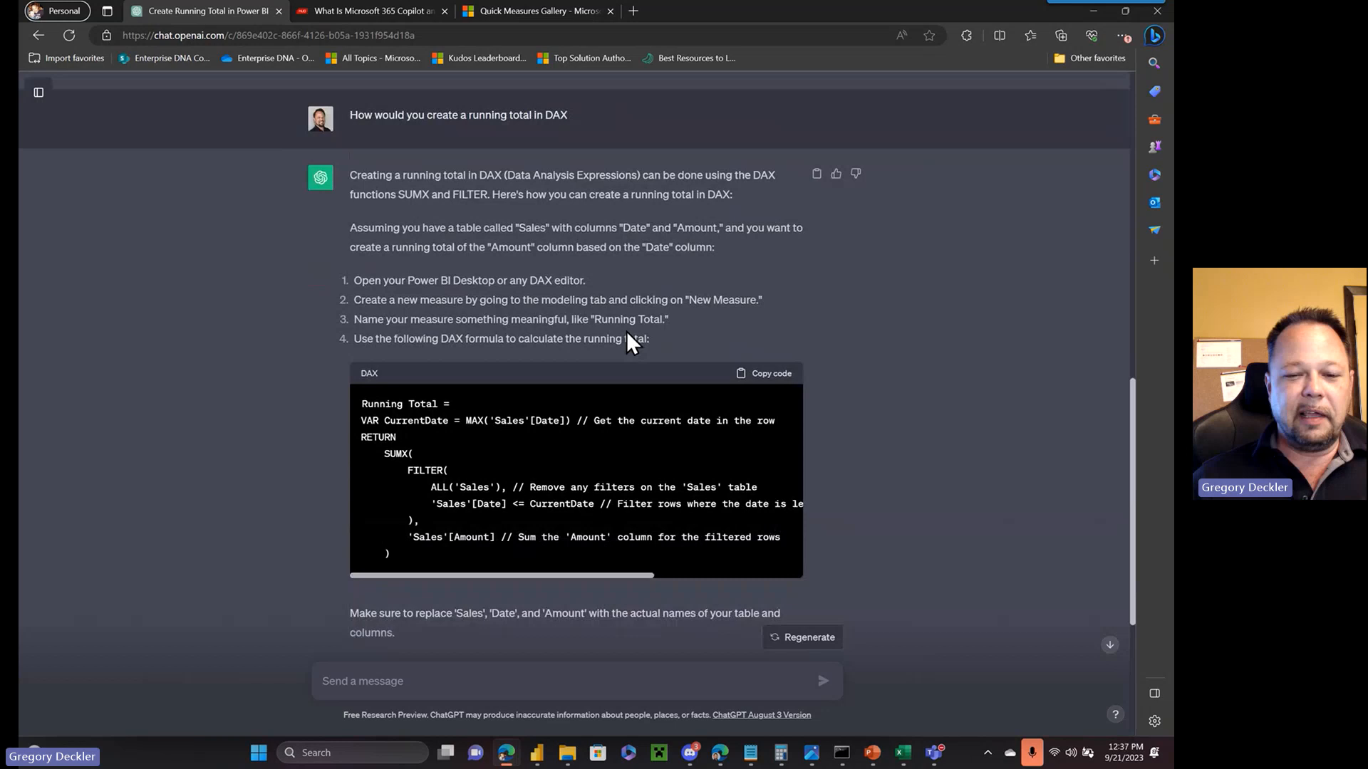
{"action": "mouse_move", "coordinate": [575, 618]}
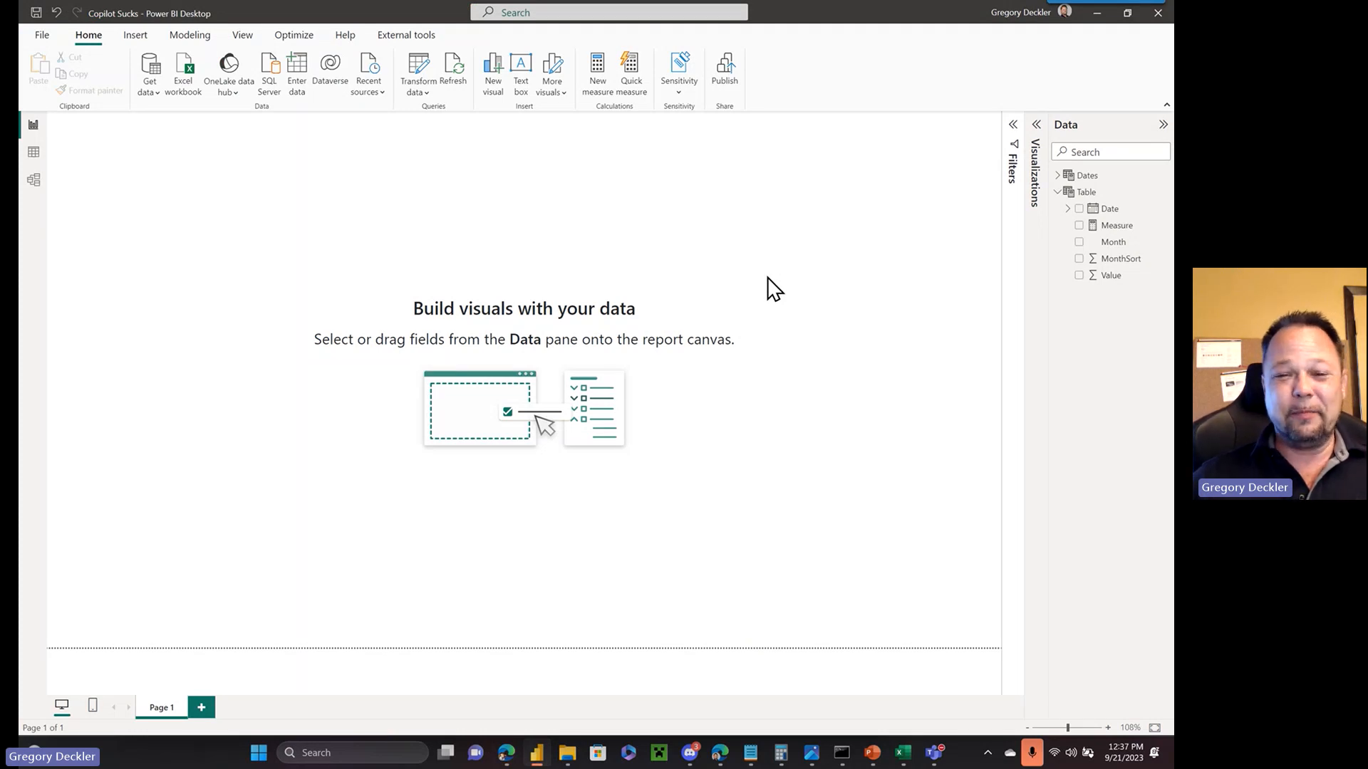
{"action": "mouse_move", "coordinate": [815, 288]}
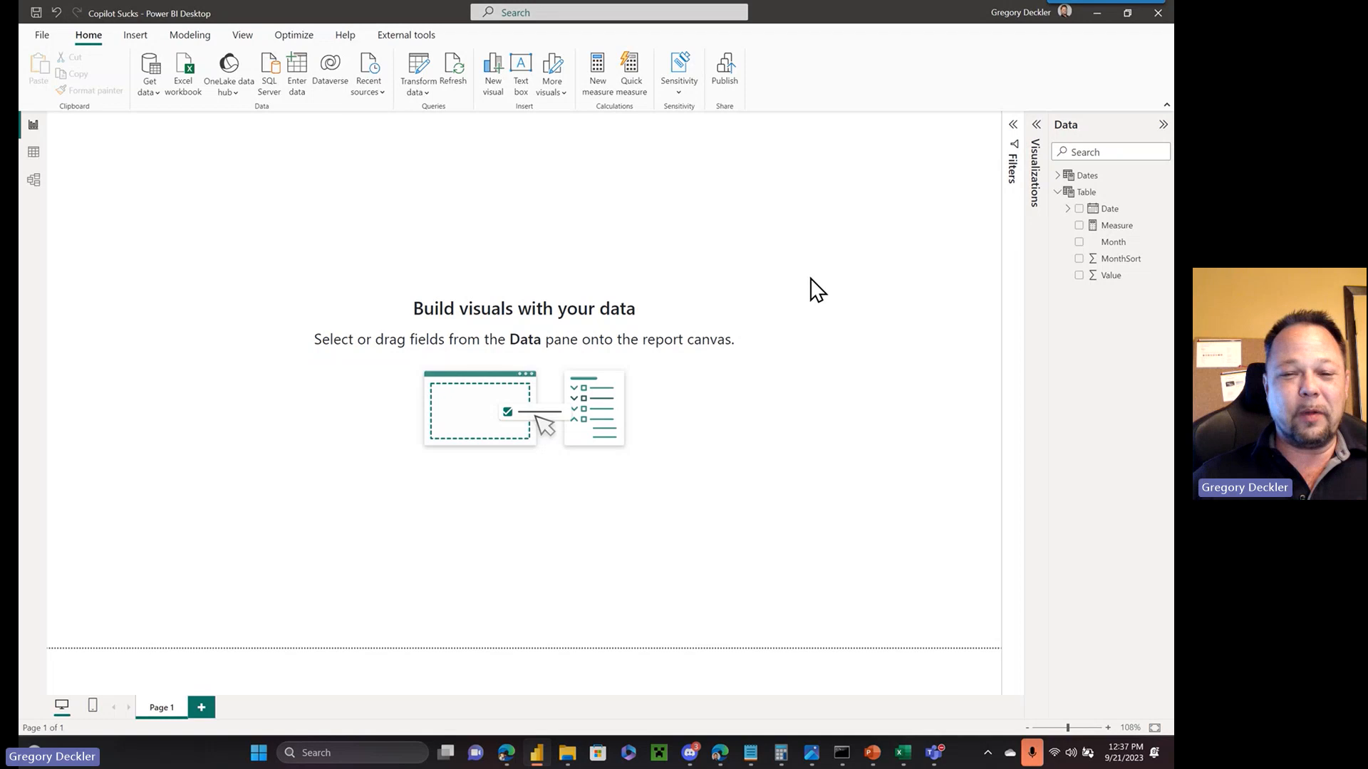
{"action": "mouse_move", "coordinate": [807, 285]}
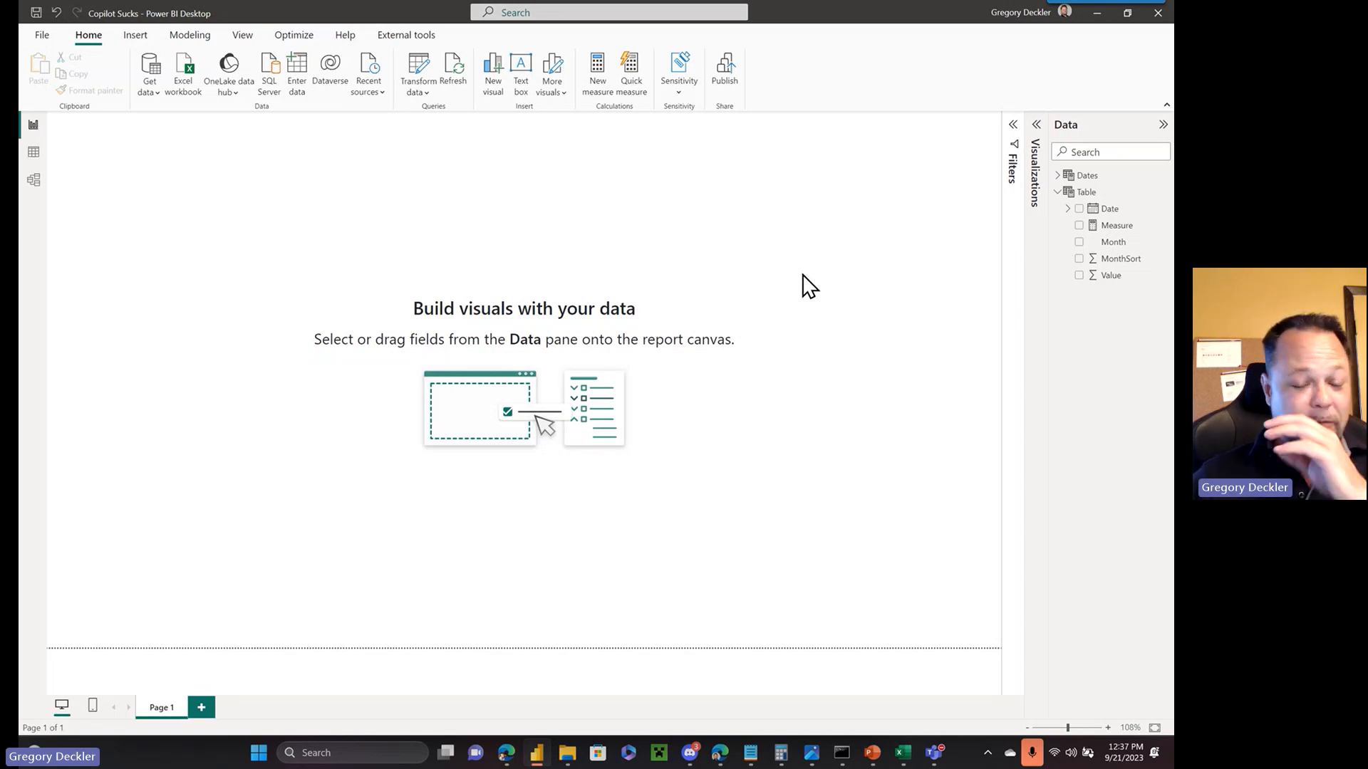
{"action": "mouse_move", "coordinate": [881, 267]}
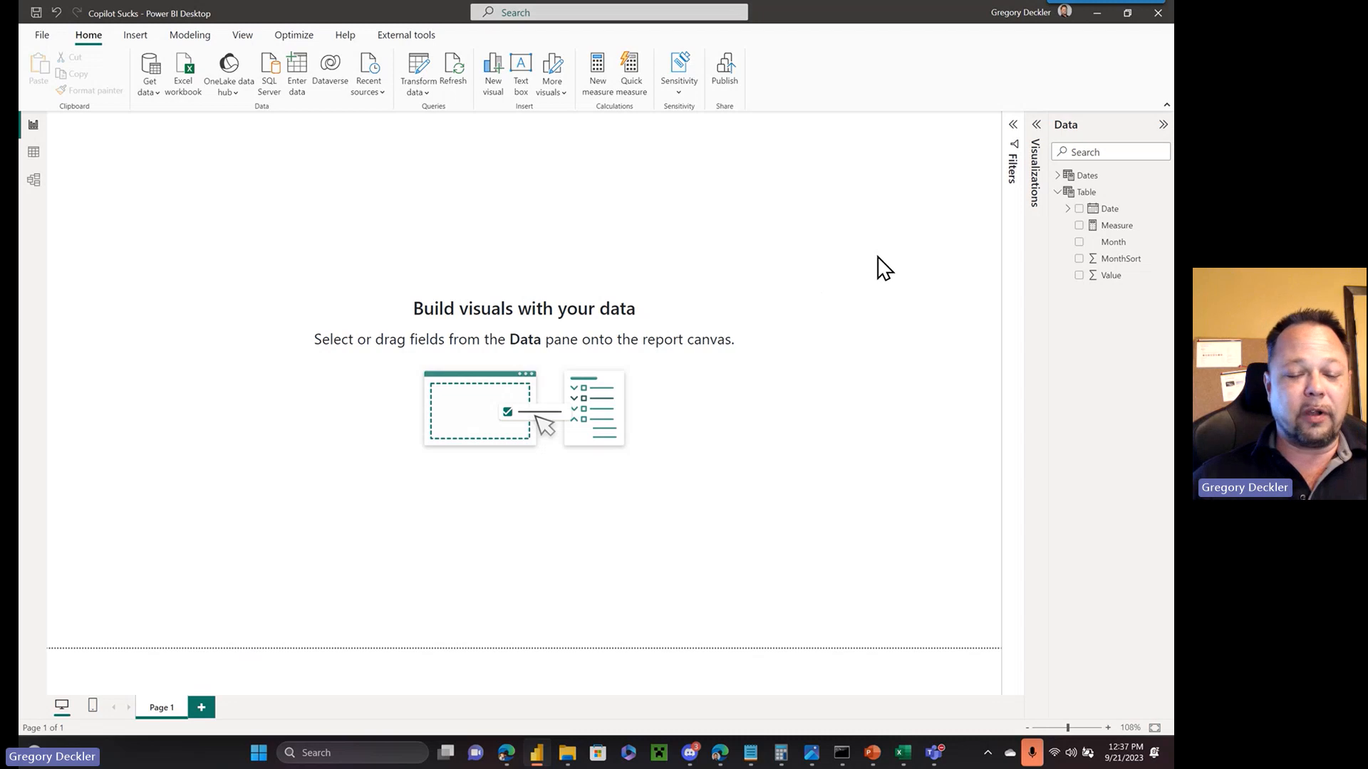
{"action": "mouse_move", "coordinate": [1086, 205]}
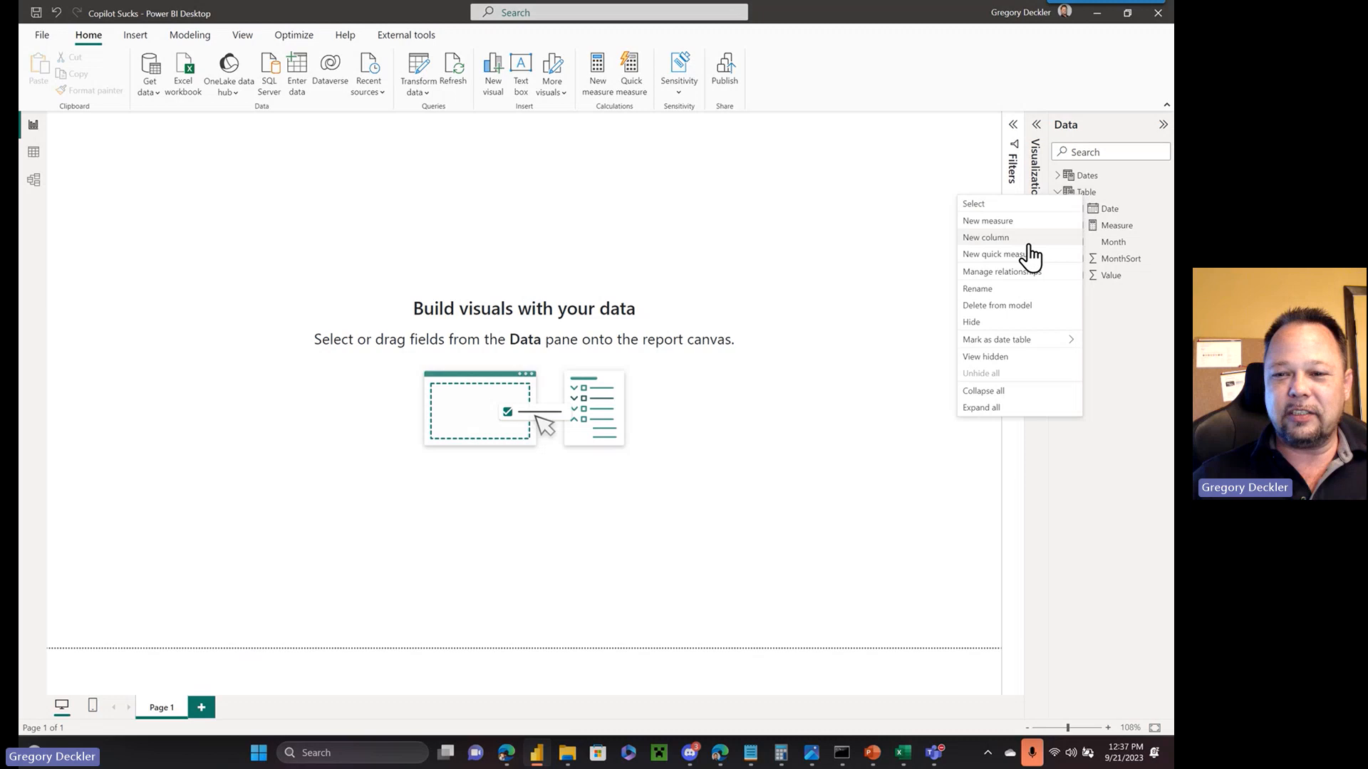
Step: Start a new quick measure on the Table table in the Data pane
{"action": "left_click", "coordinate": [994, 254]}
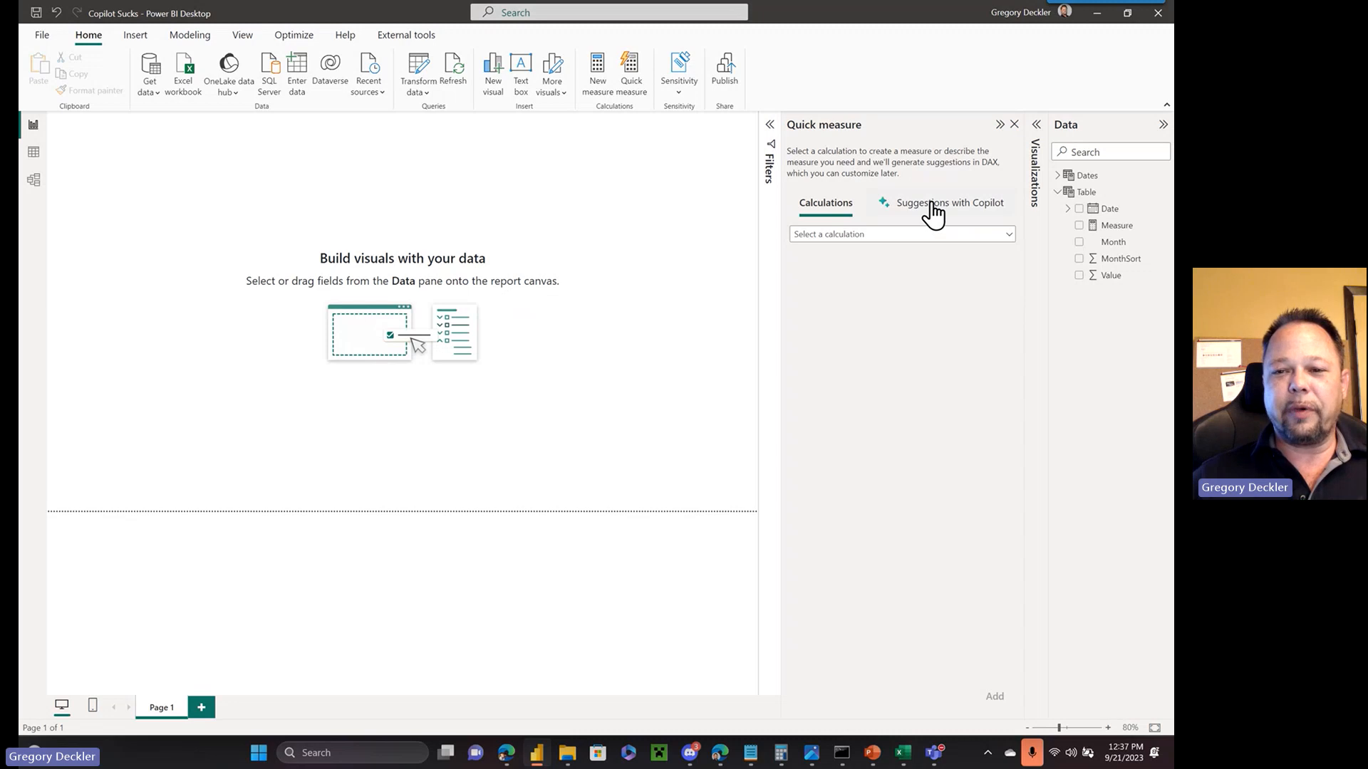
Step: Ask Copilot for 'Running total for Table Value' and generate the suggested measure
{"action": "left_click", "coordinate": [949, 203]}
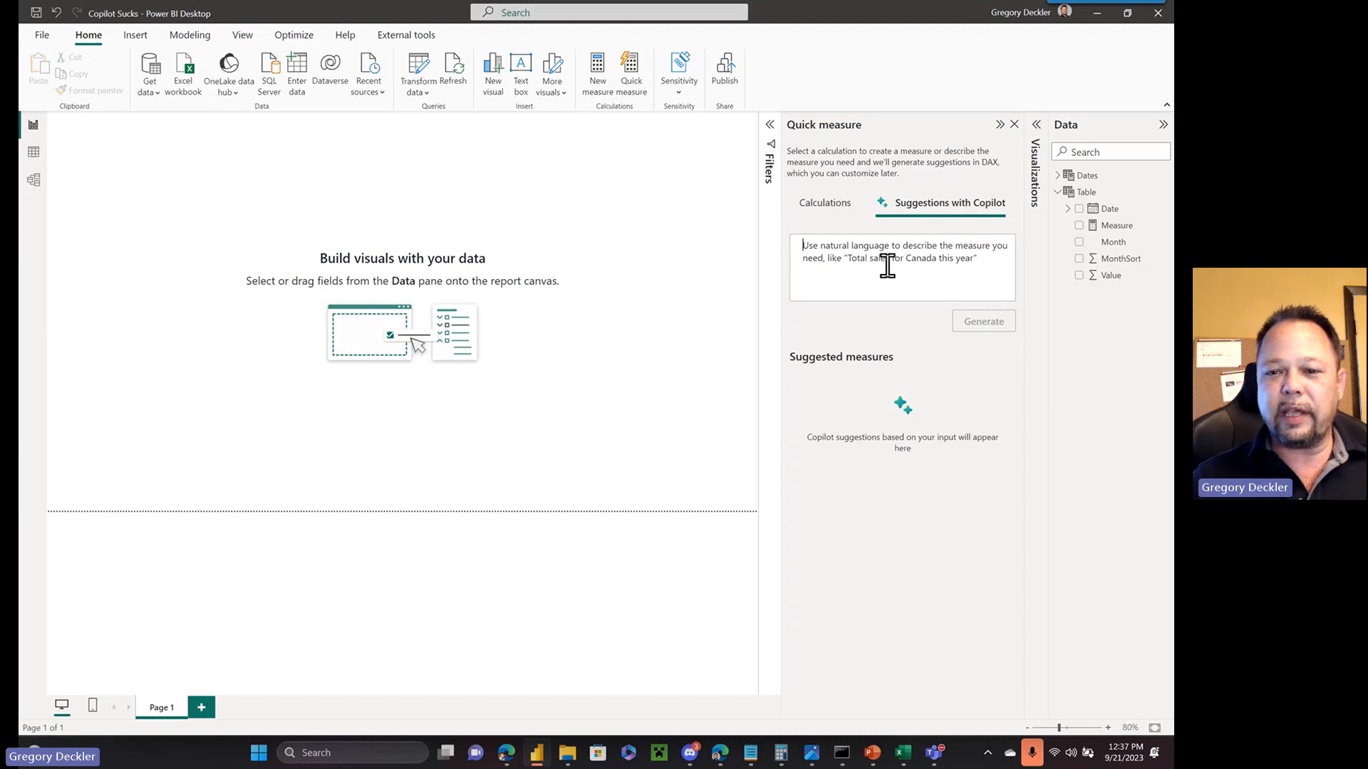
{"action": "type", "text": "Running"}
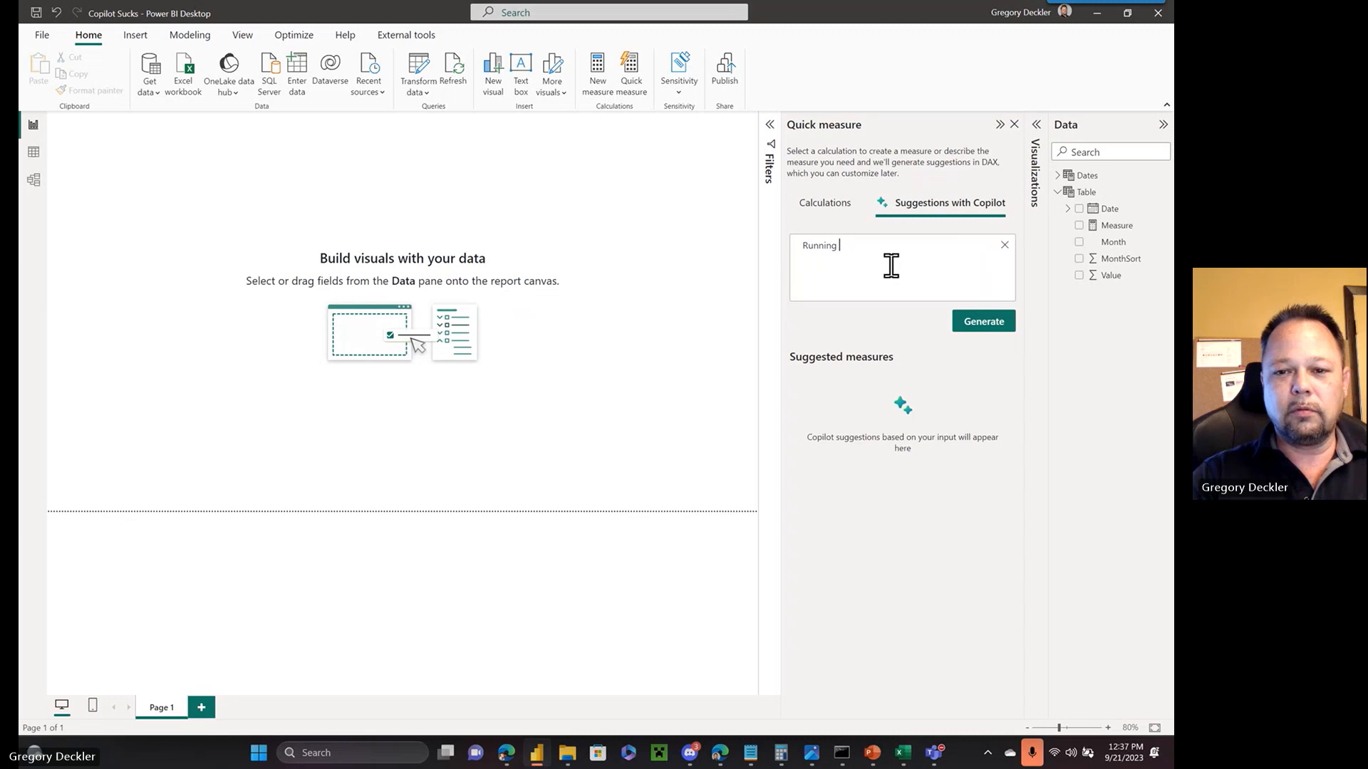
{"action": "type", "text": "total for Table Value"}
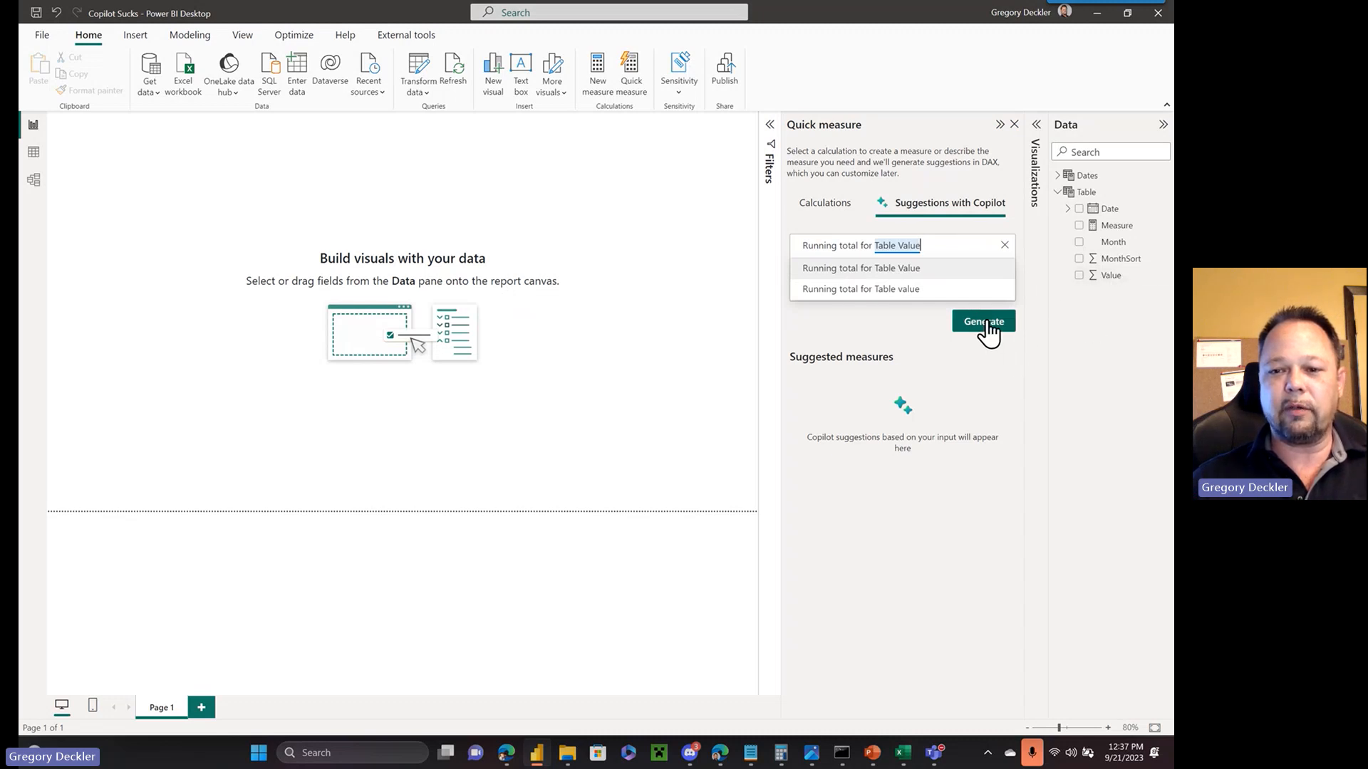
{"action": "left_click", "coordinate": [983, 321]}
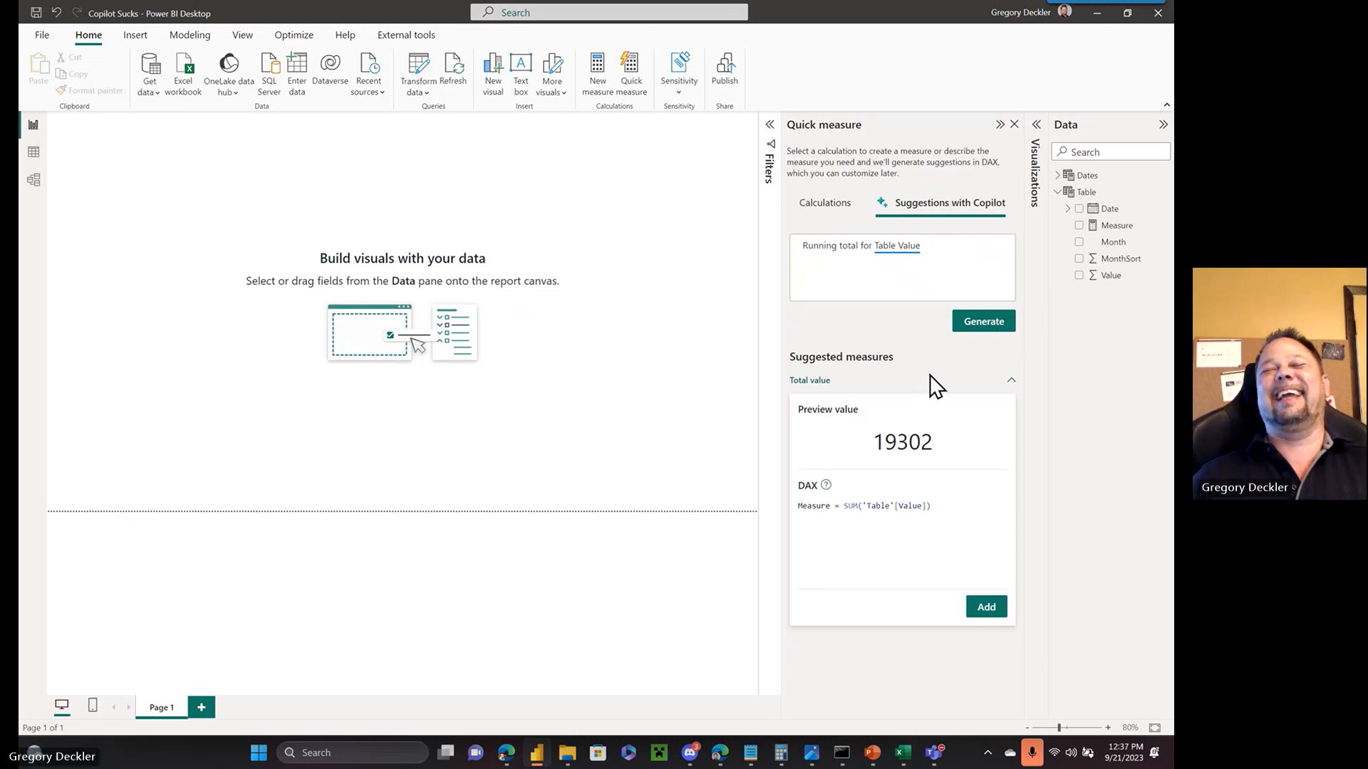
{"action": "mouse_move", "coordinate": [947, 522]}
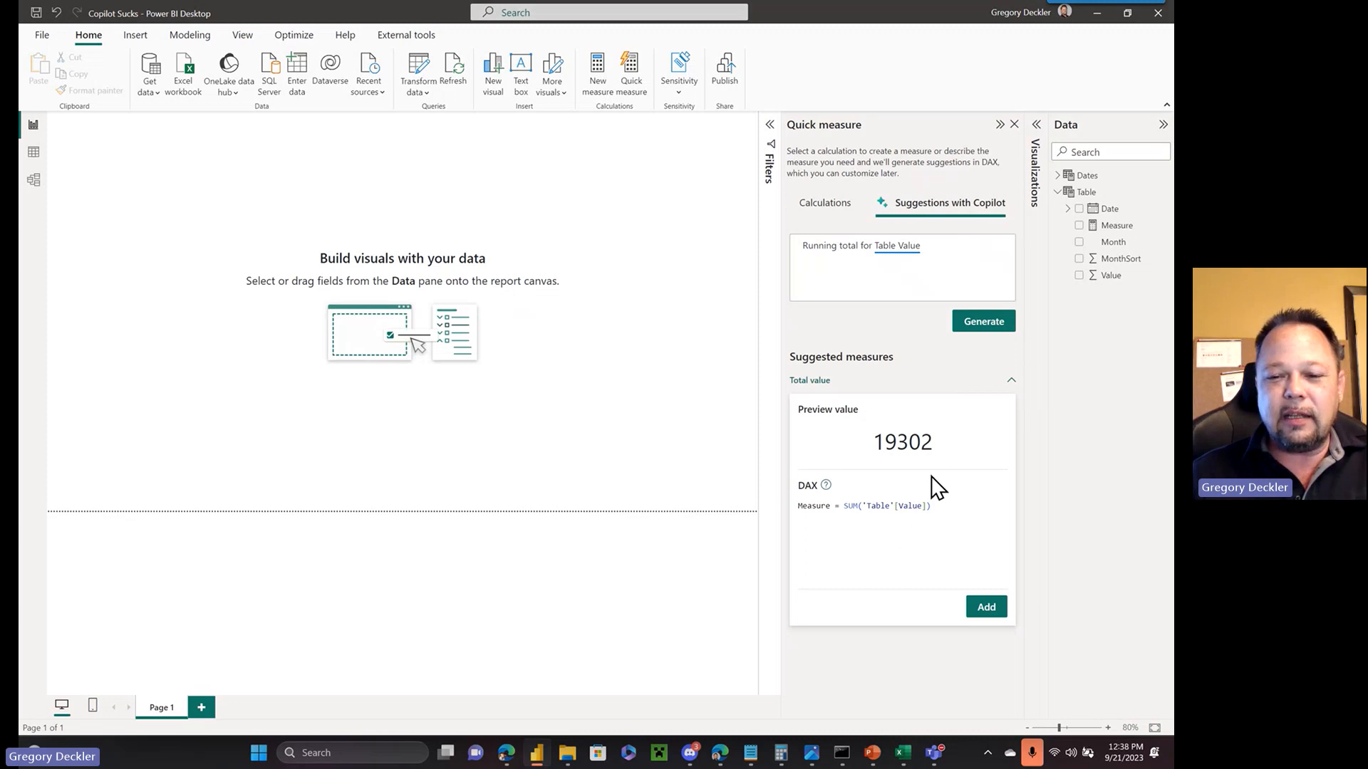
{"action": "mouse_move", "coordinate": [898, 530]}
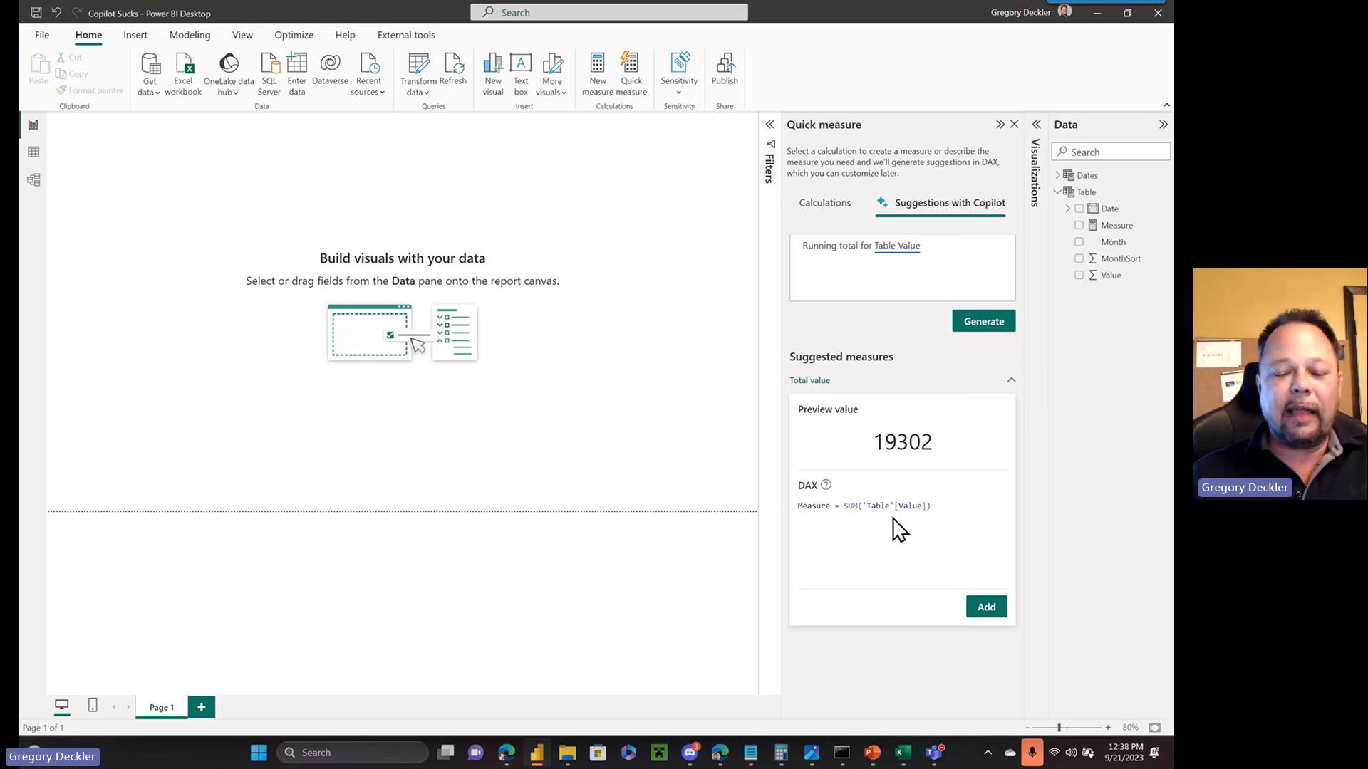
{"action": "mouse_move", "coordinate": [563, 687]}
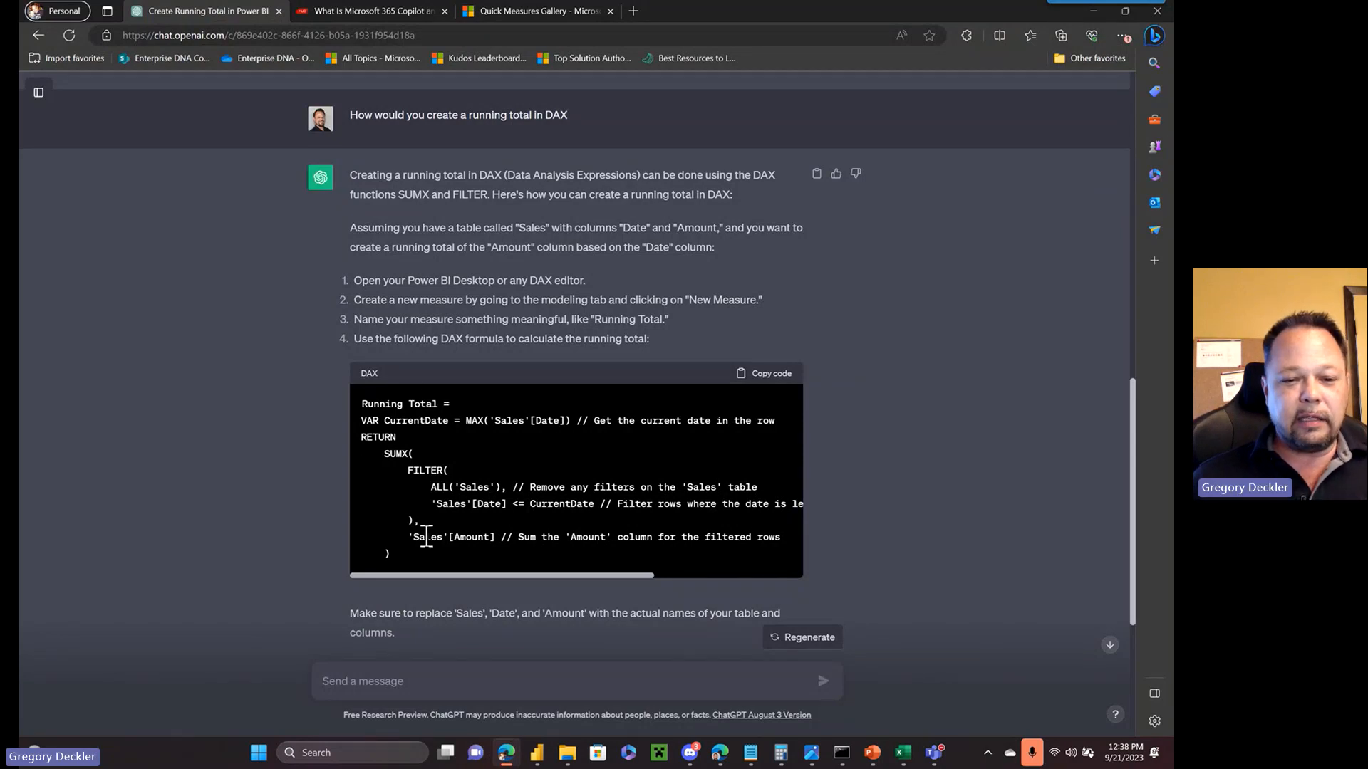
{"action": "mouse_move", "coordinate": [488, 476]}
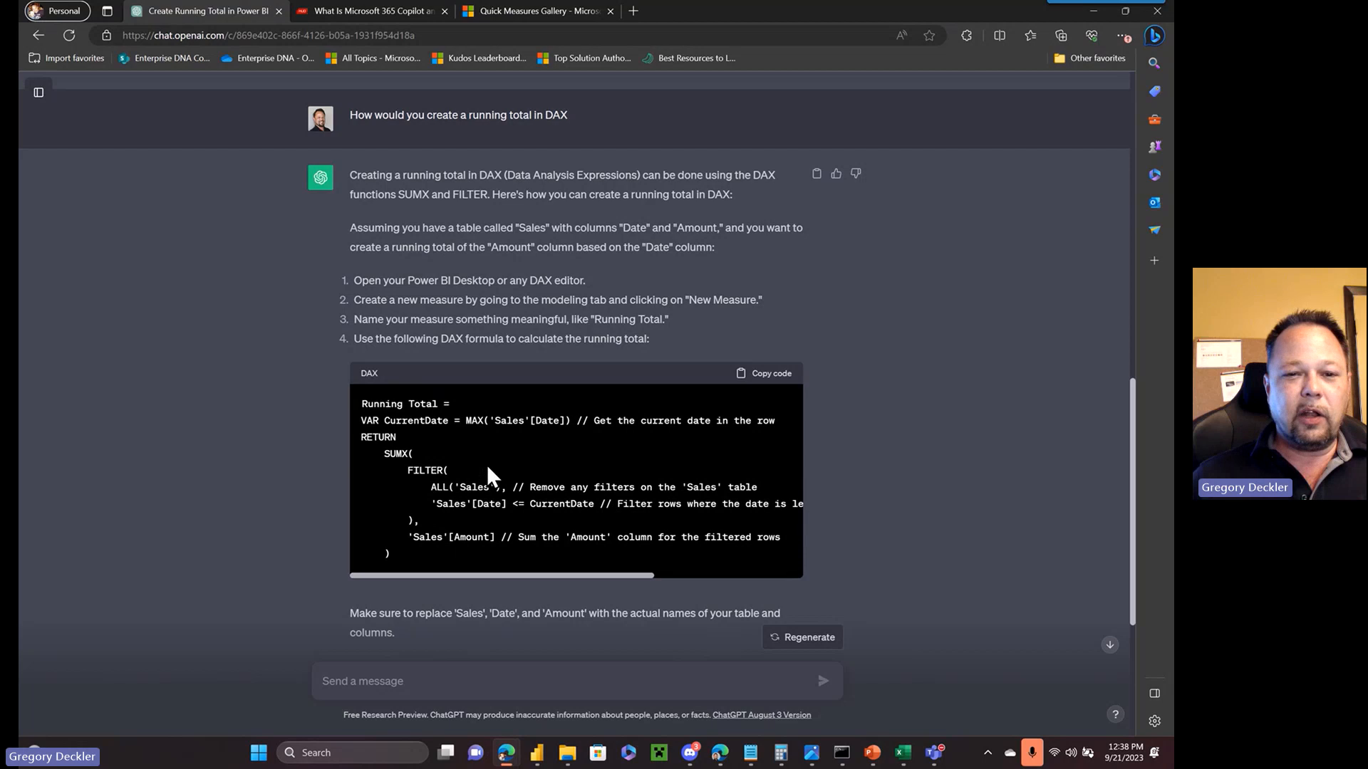
{"action": "mouse_move", "coordinate": [598, 485]}
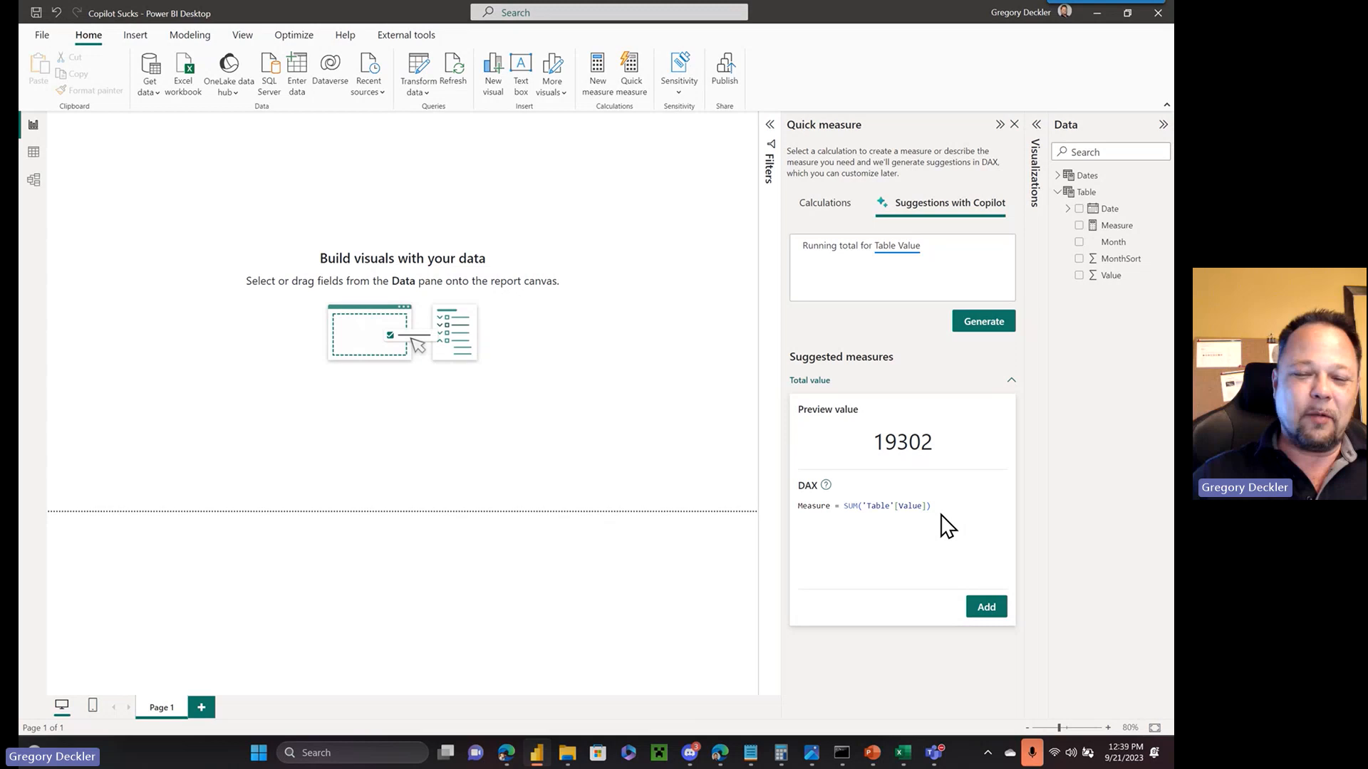
{"action": "mouse_move", "coordinate": [929, 475]}
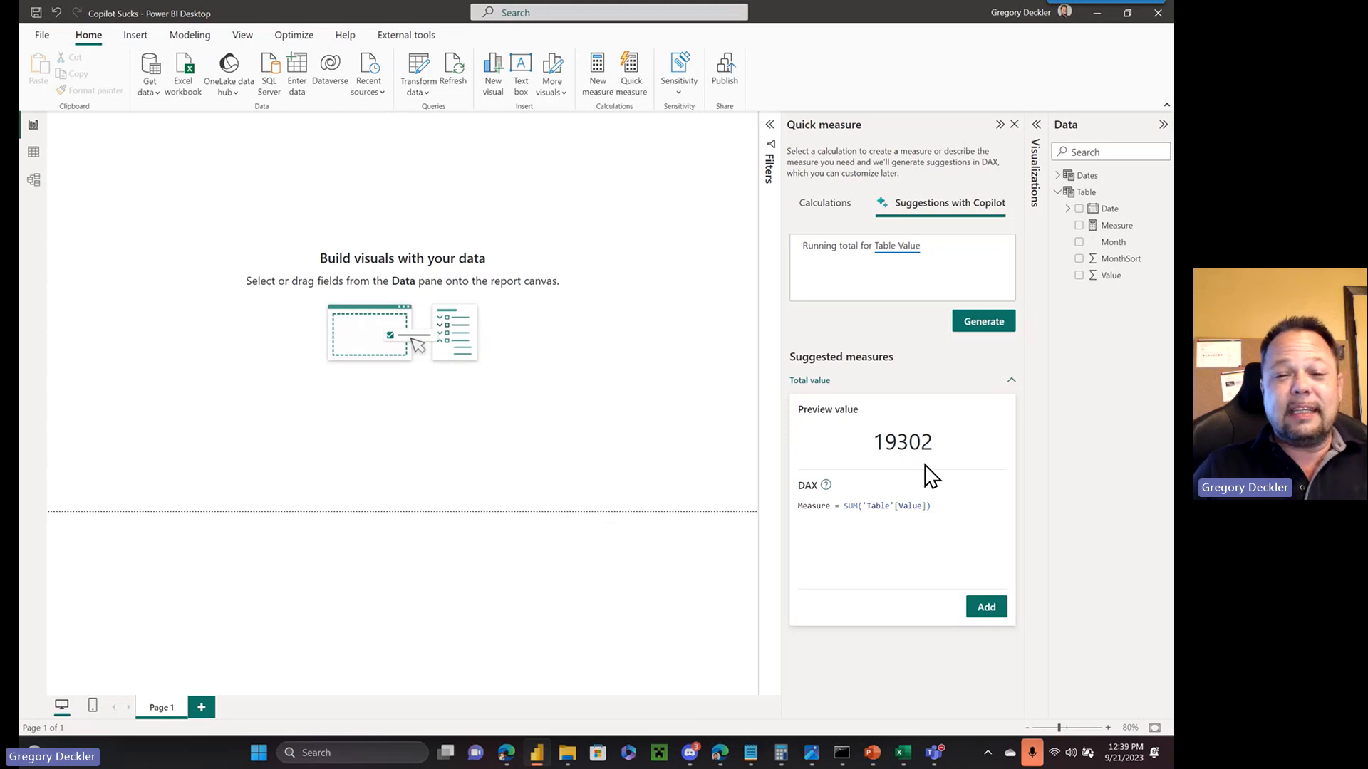
{"action": "mouse_move", "coordinate": [701, 340]}
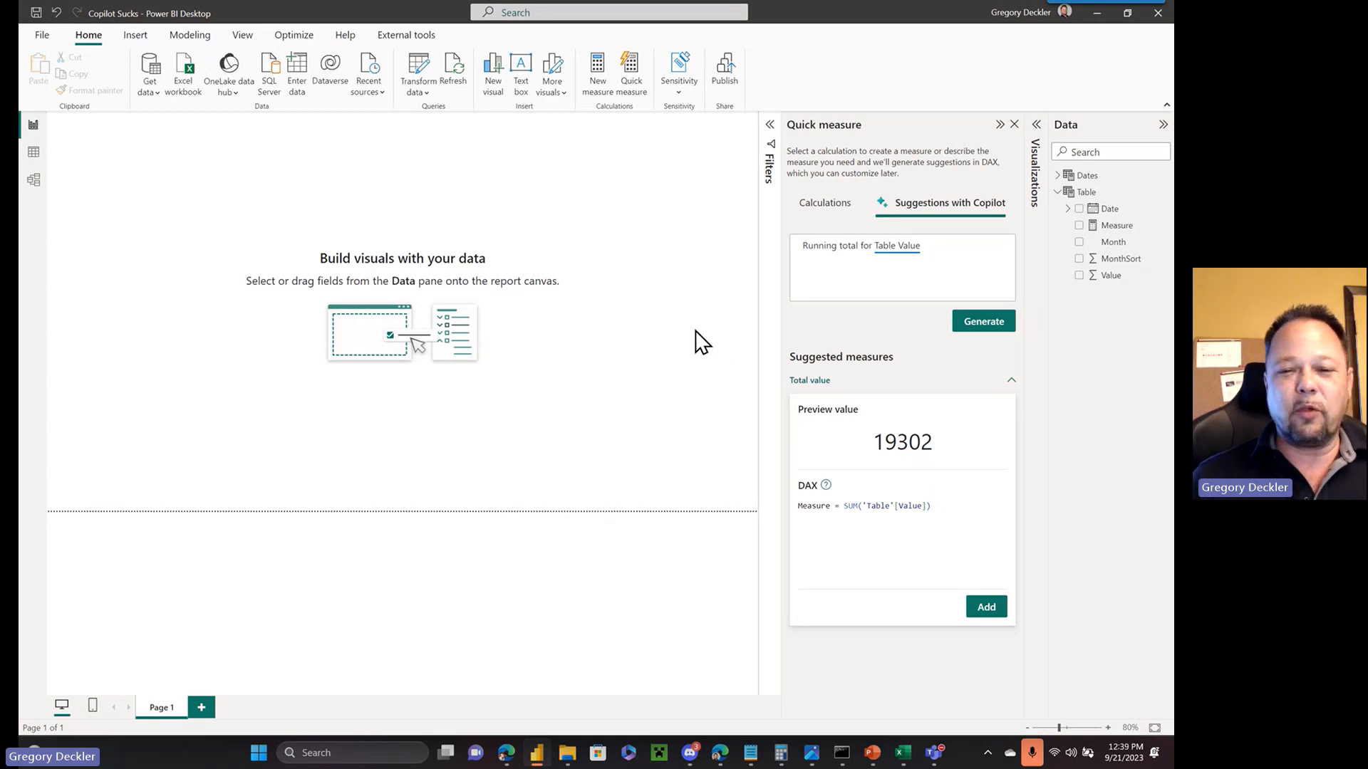